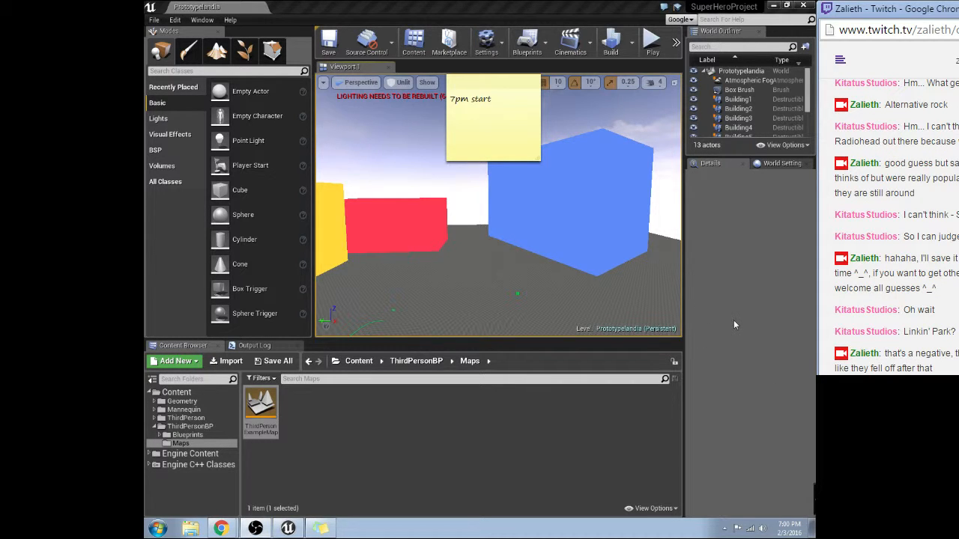
mouse_move(719, 353)
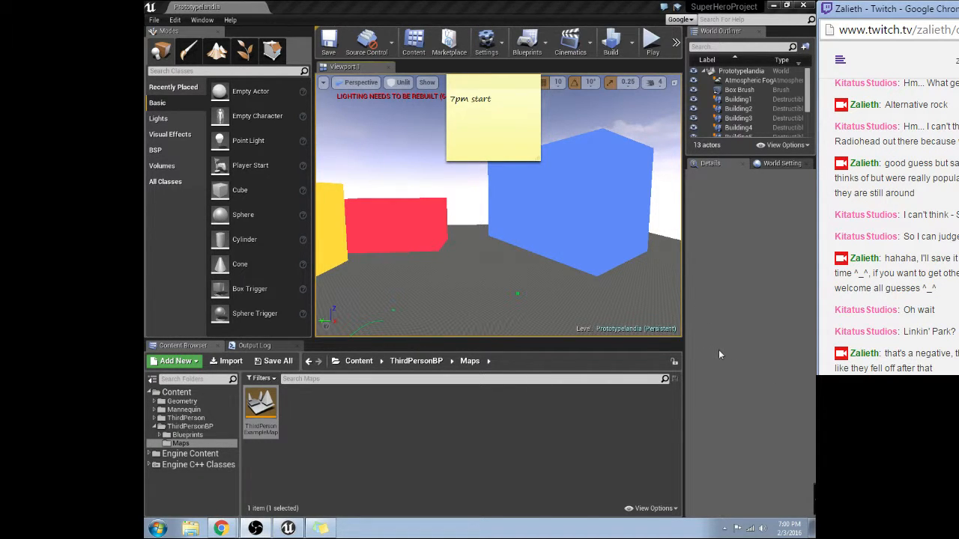
mouse_move(695, 312)
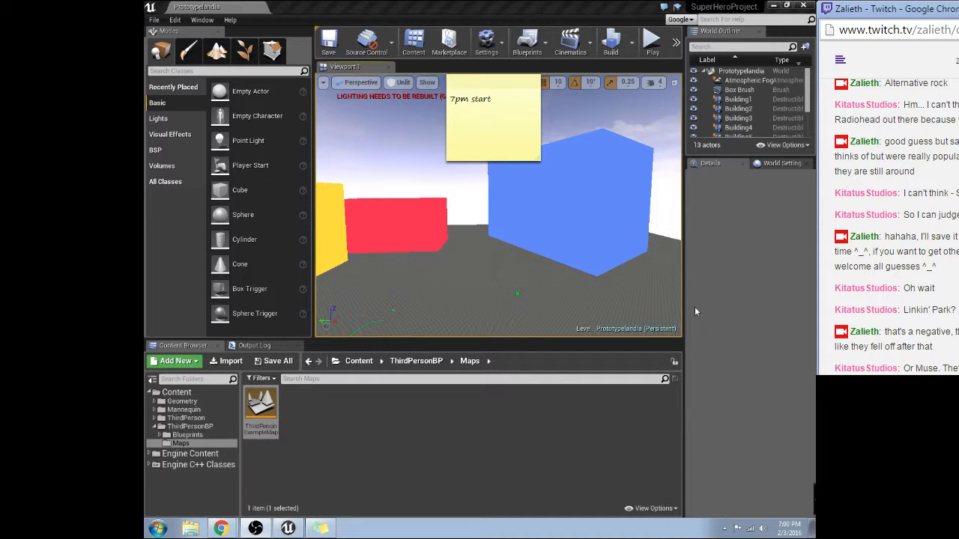
mouse_move(767, 254)
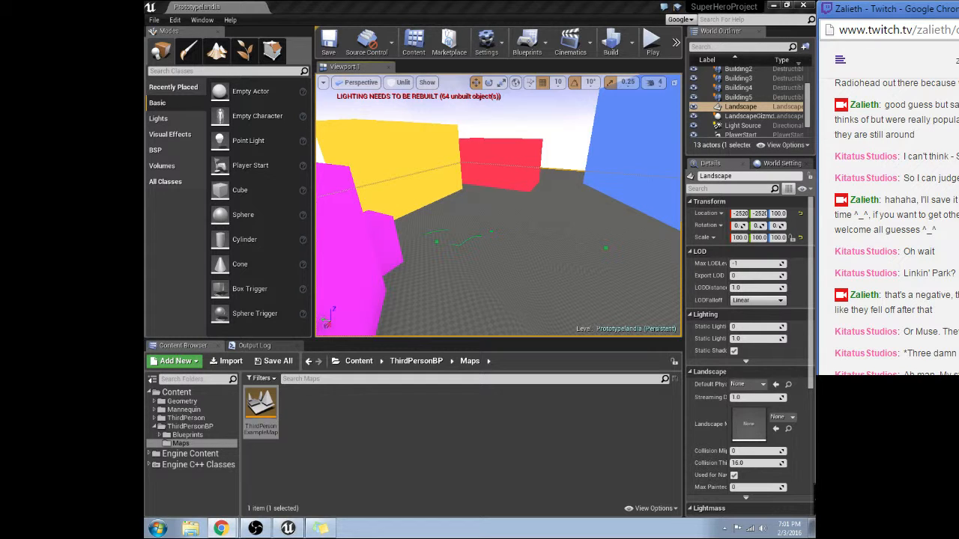
Create NewWidgetBlueprint in the Blueprints folder and open it in the designer.
scroll("down", 3)
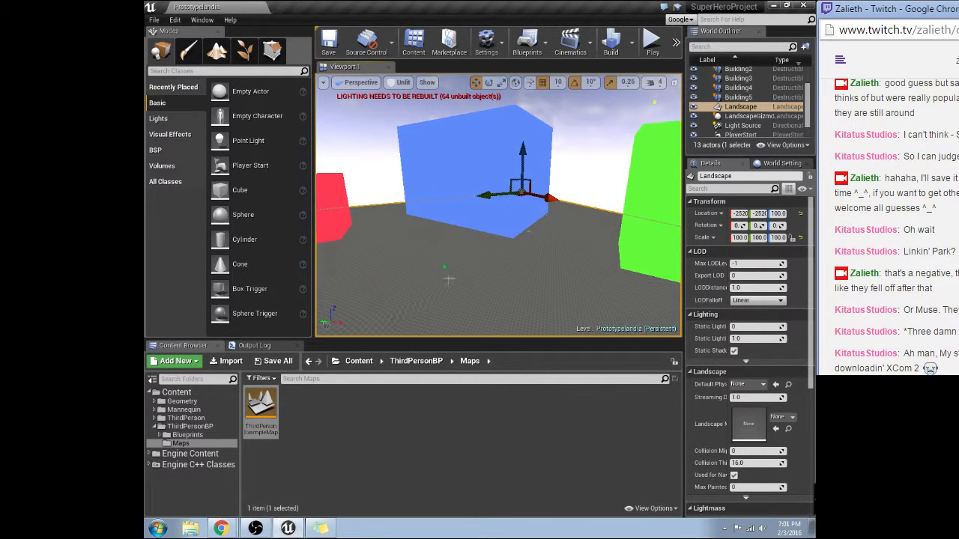
mouse_move(395, 299)
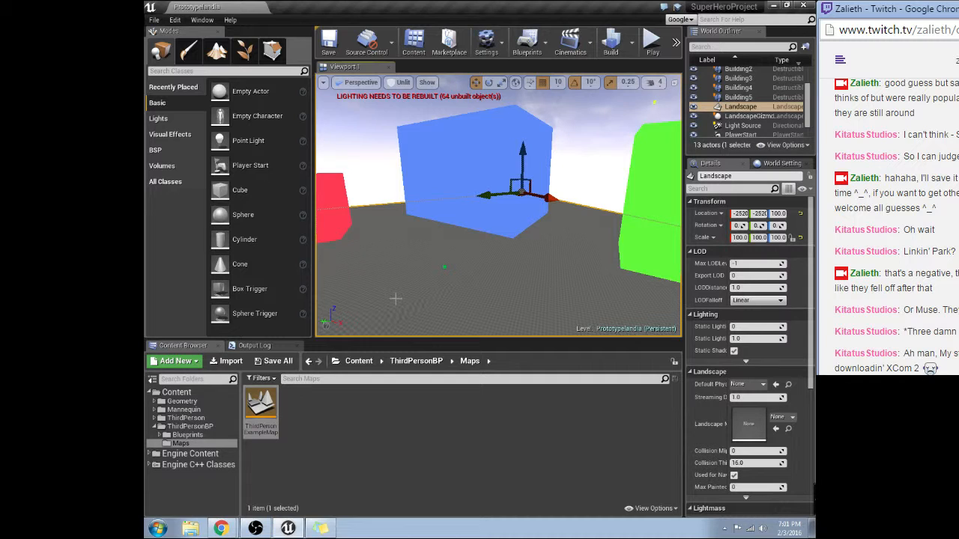
mouse_move(431, 276)
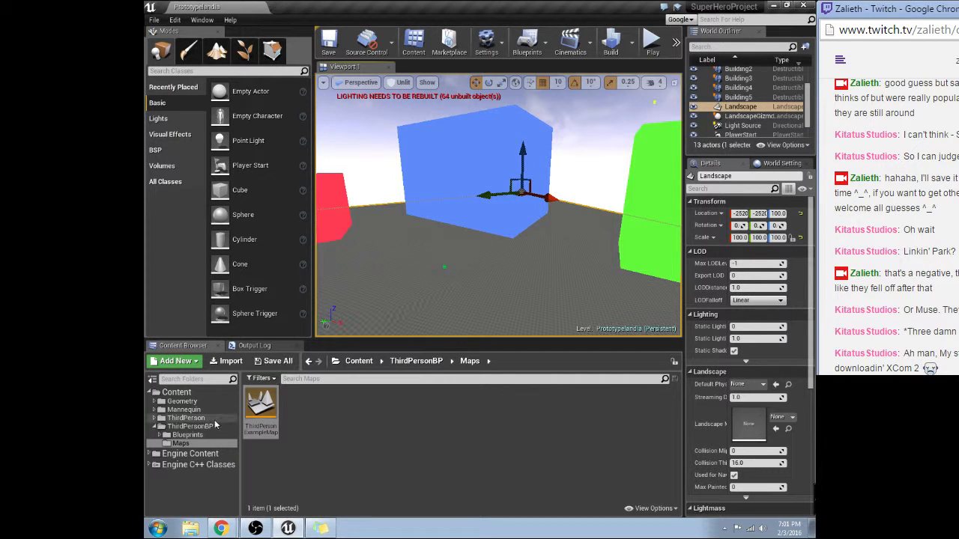
left_click(186, 435)
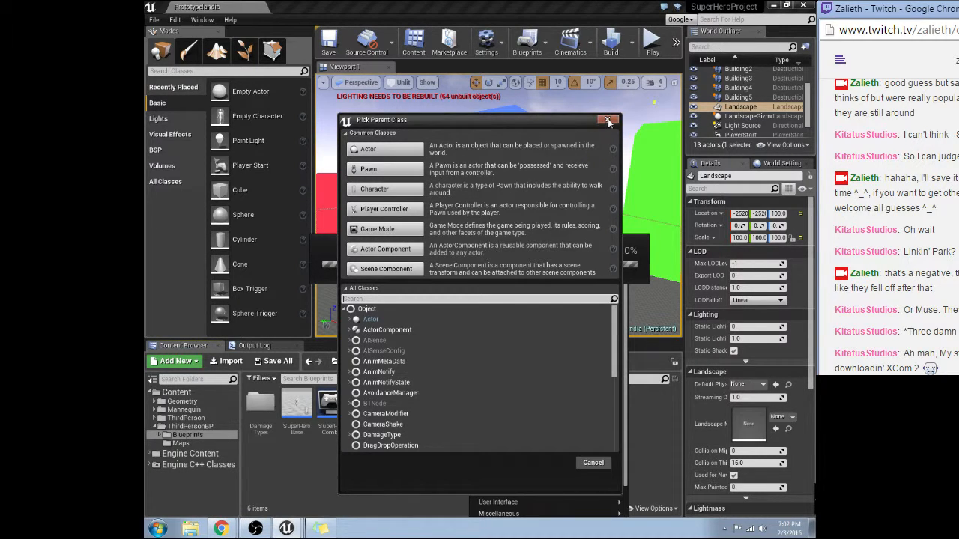
left_click(608, 120)
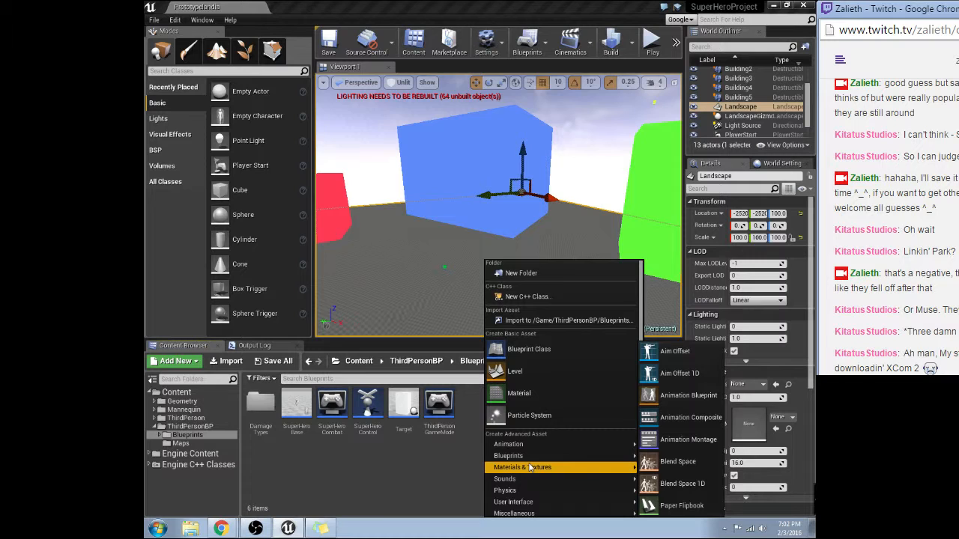
mouse_move(512, 502)
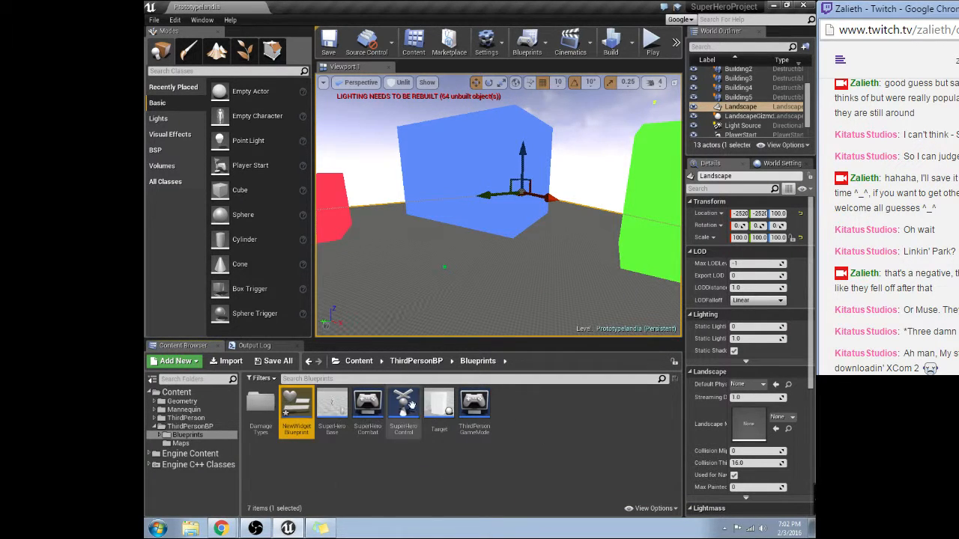
double_click(297, 405)
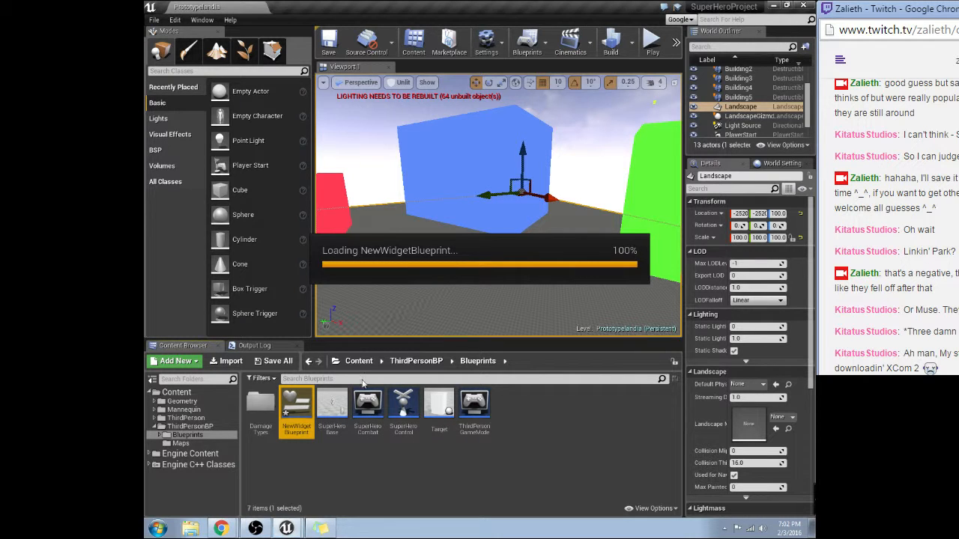
double_click(297, 407)
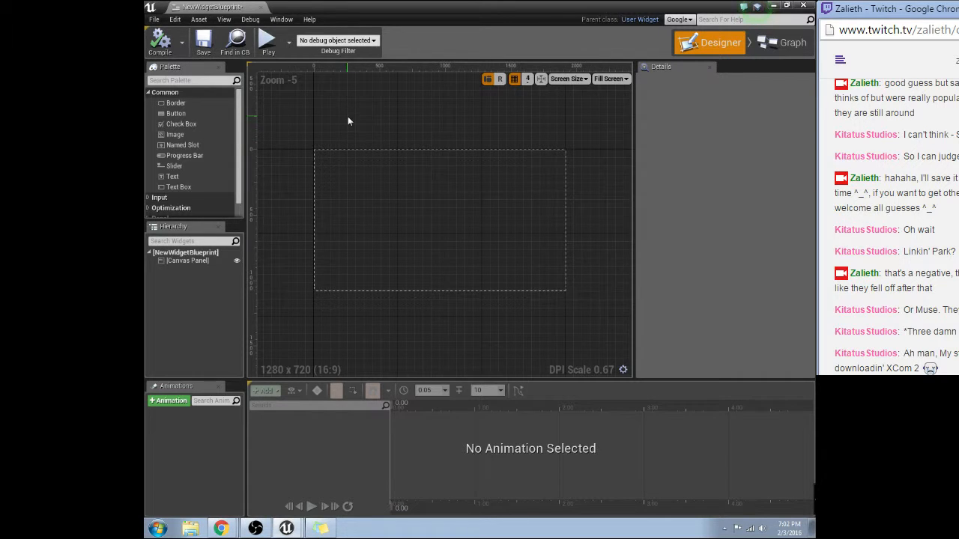
mouse_move(360, 126)
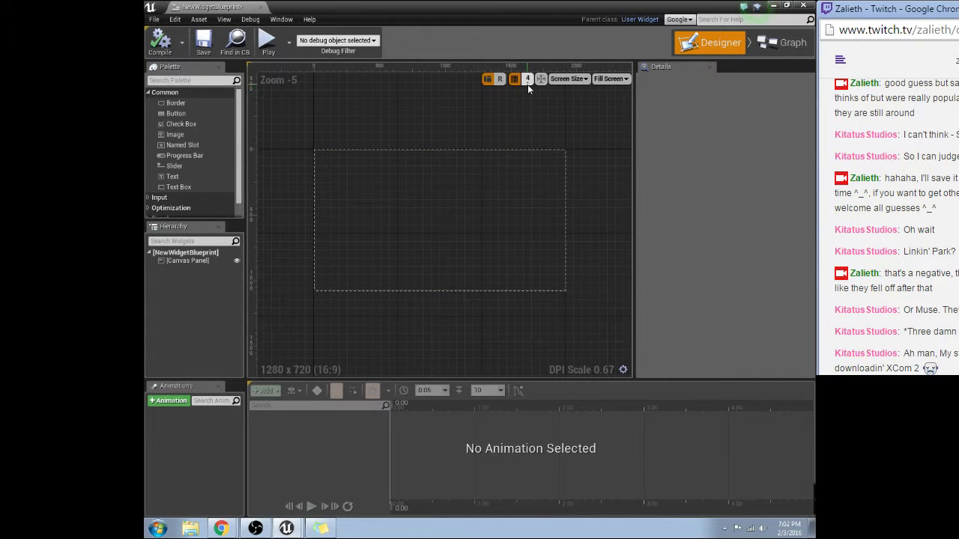
mouse_move(516, 77)
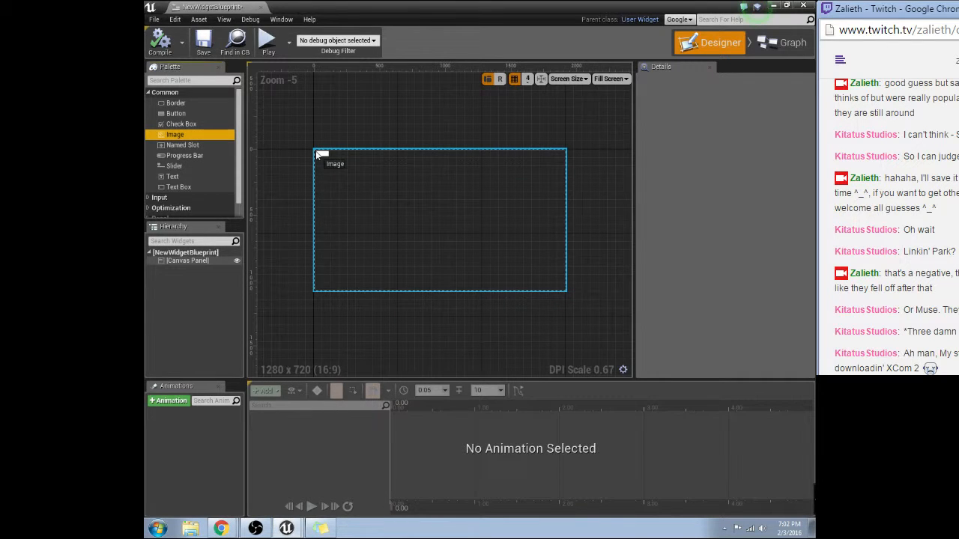
Place an Image on the canvas and stretch it over the whole screen area.
left_click(315, 150)
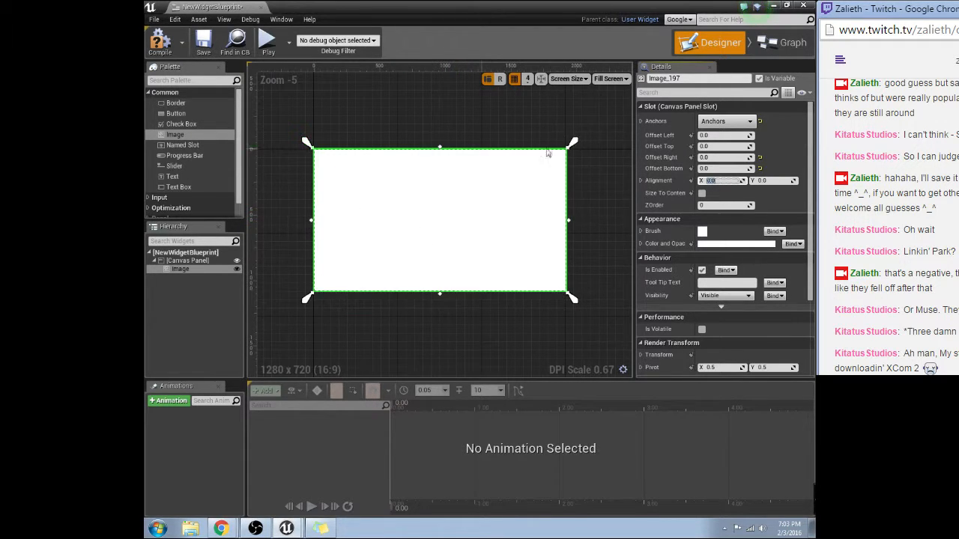
left_click(747, 120)
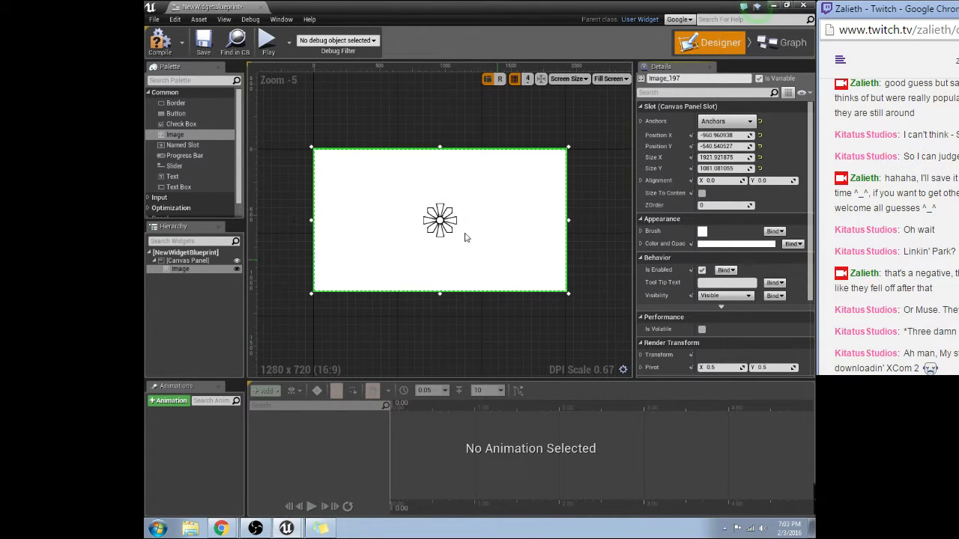
mouse_move(156, 132)
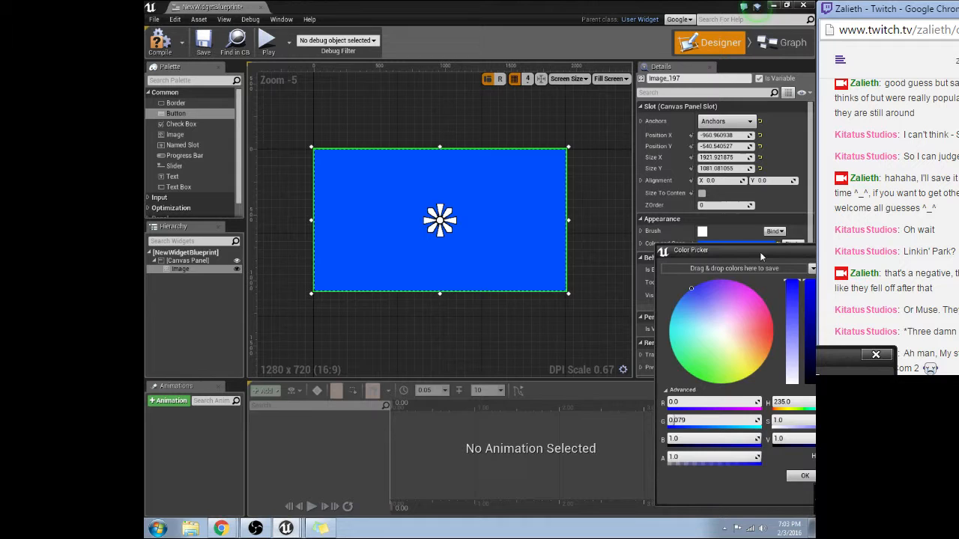
Confirm the blue tint and add a 460x120 button centred on the image.
left_click_drag(689, 249, 608, 201)
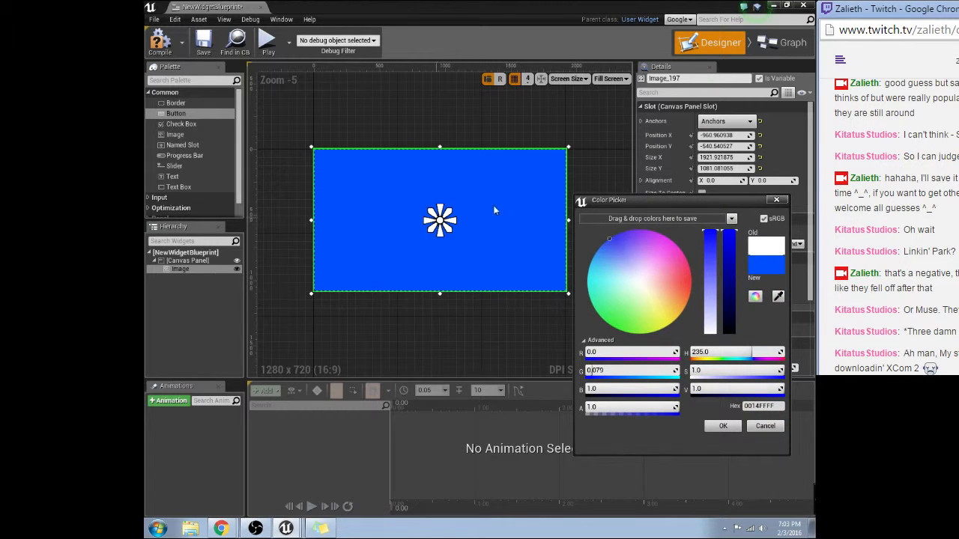
left_click(722, 425)
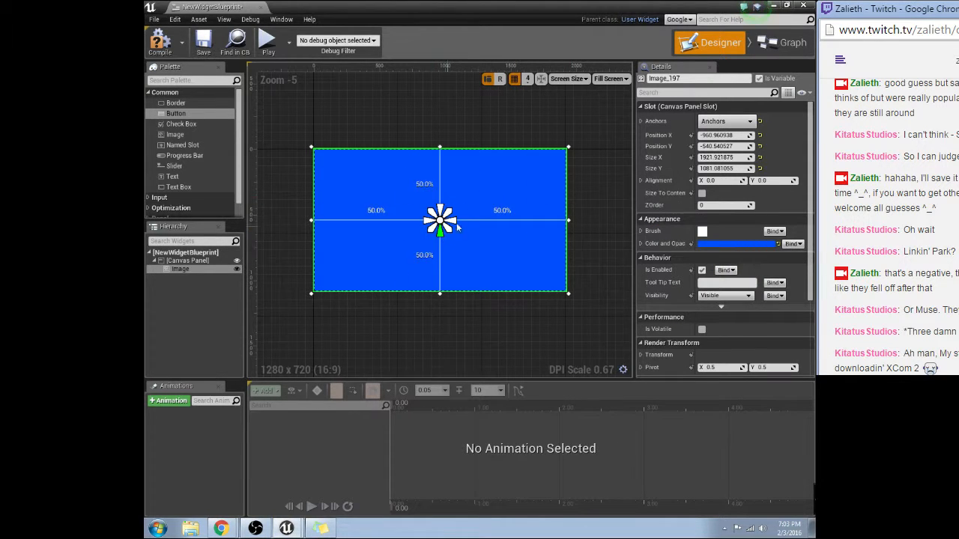
mouse_move(175, 114)
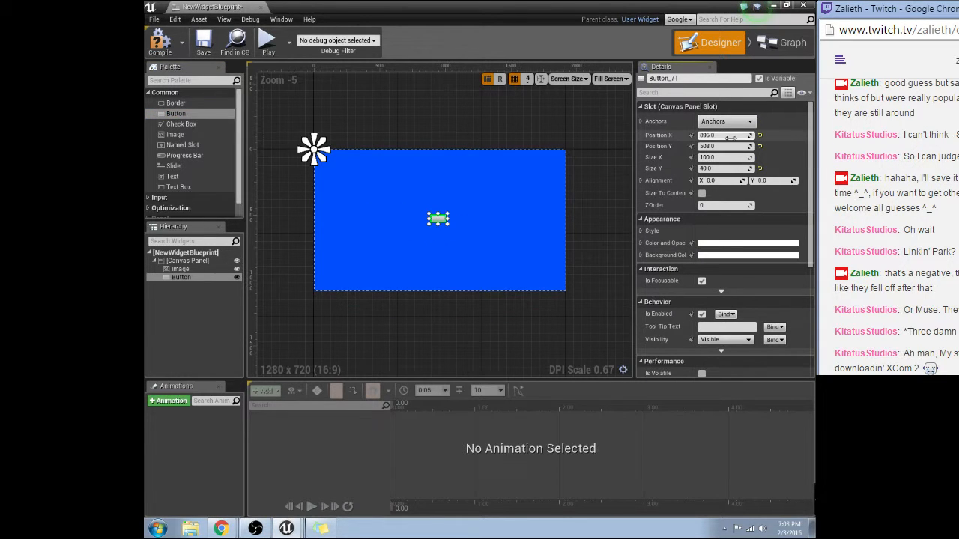
left_click(748, 119)
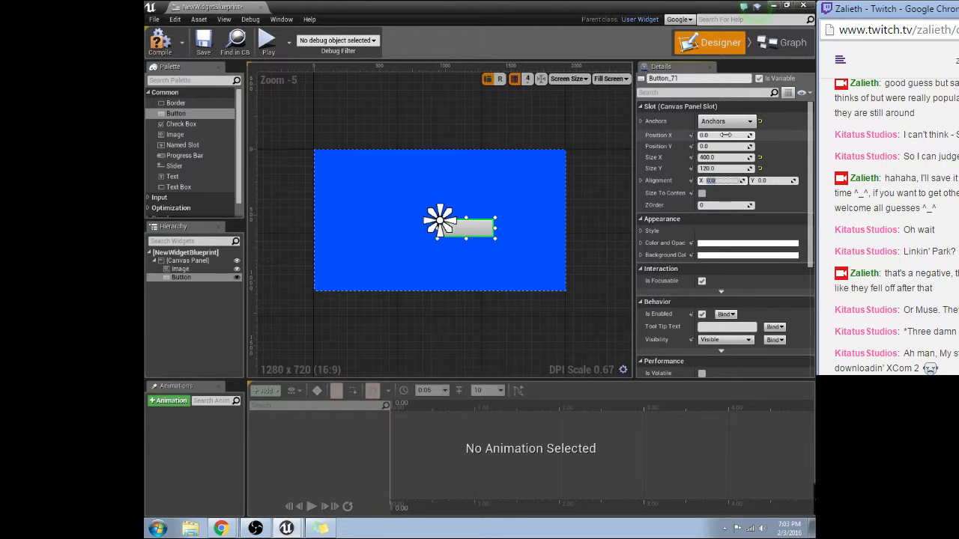
mouse_move(725, 168)
type("0.5")
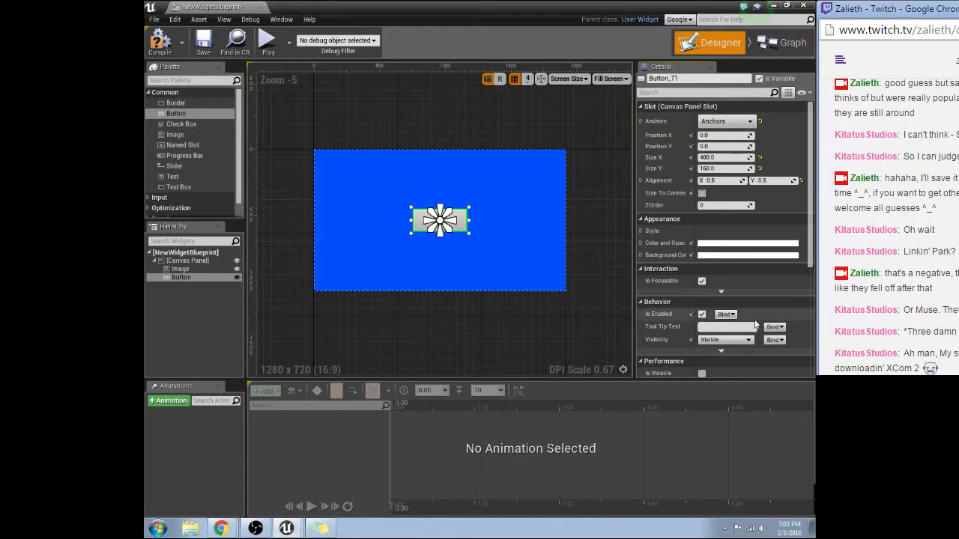
Wire OnClicked to a Print String printing Hello and compile the widget.
left_click(790, 42)
type("prin")
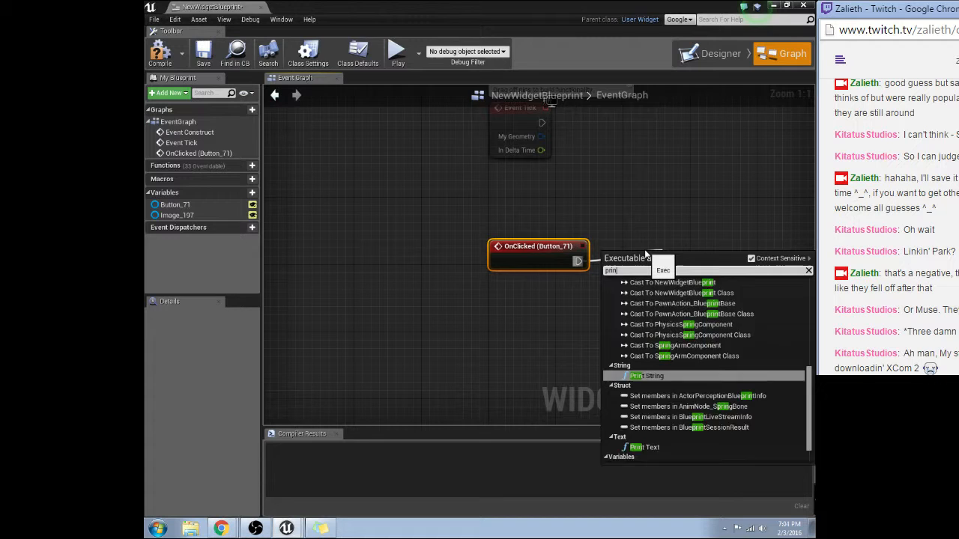
left_click(648, 375)
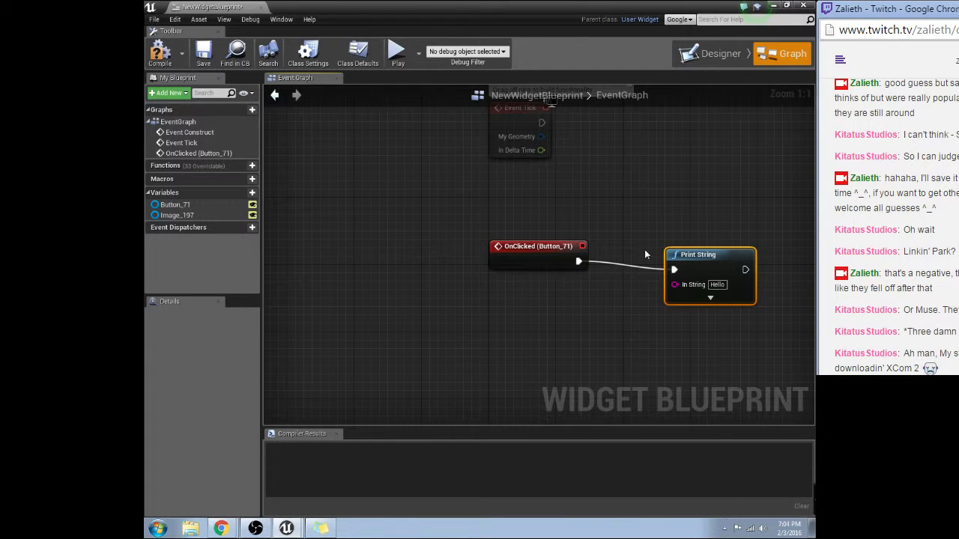
left_click_drag(710, 254, 692, 237)
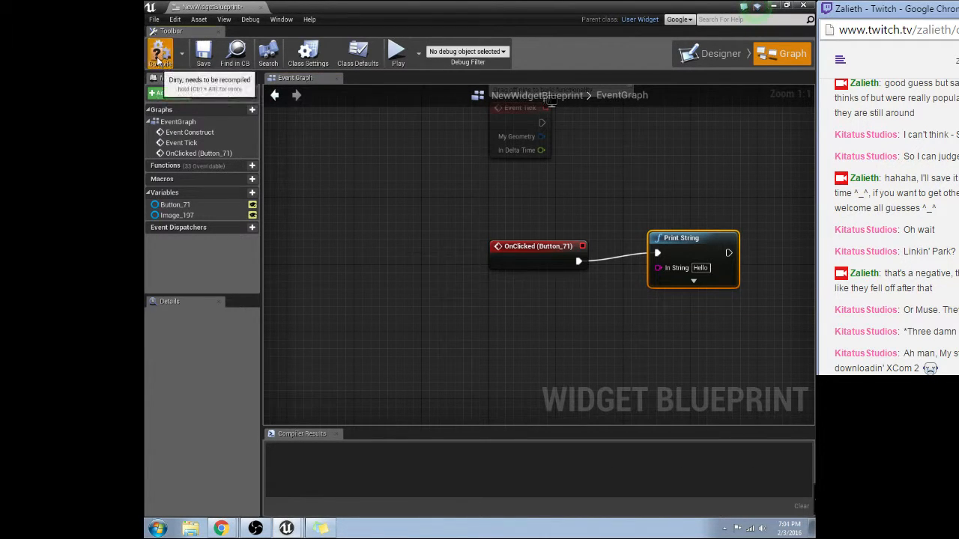
left_click(161, 52)
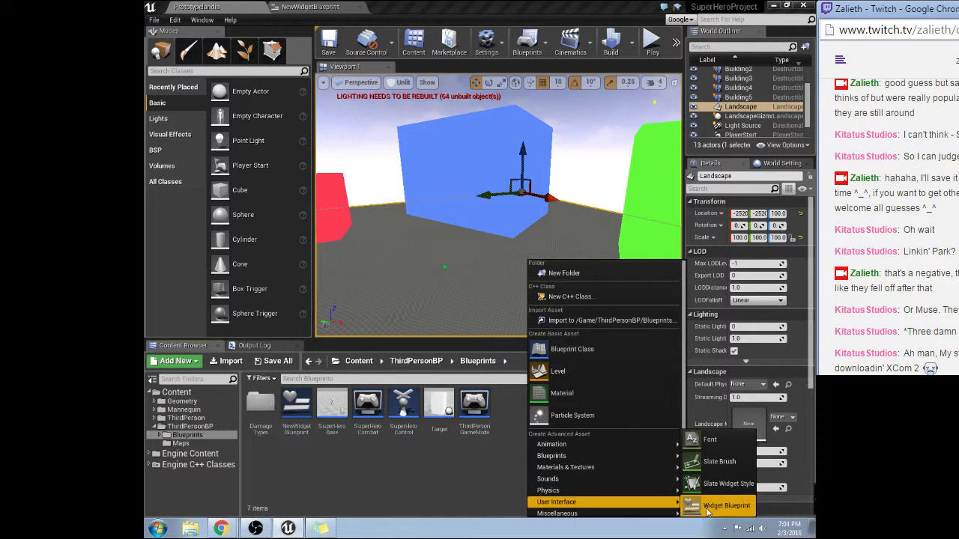
Create a second widget blueprint with a full-screen image tinted green.
left_click(725, 507)
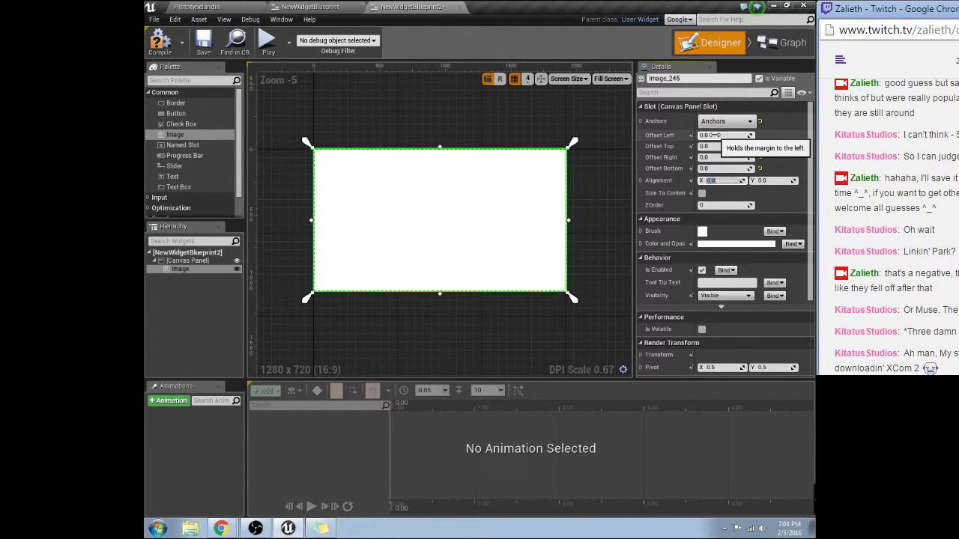
left_click(749, 119)
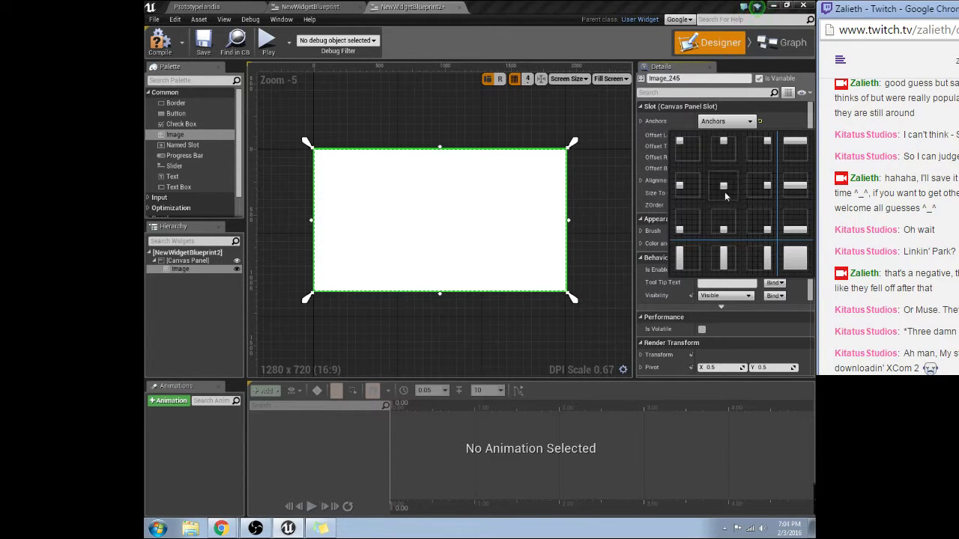
left_click(701, 231)
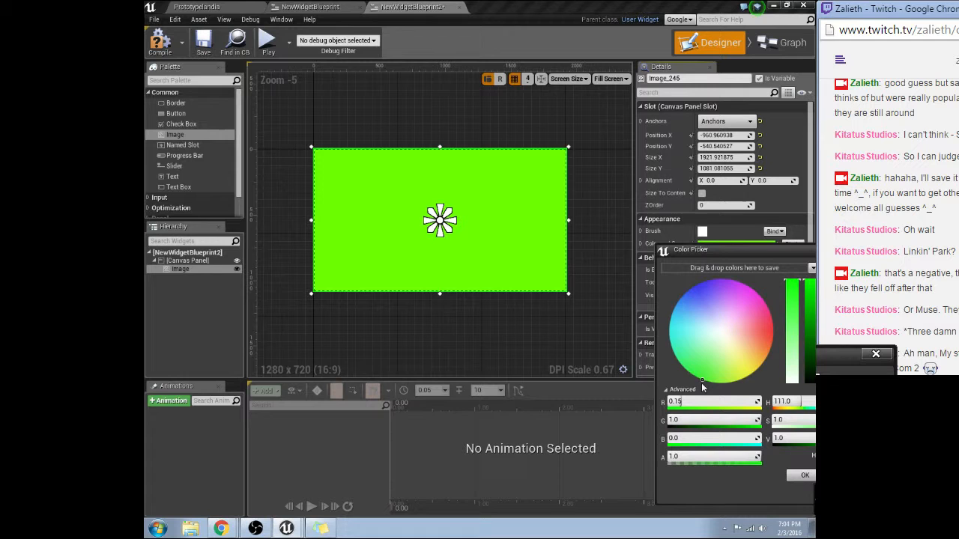
mouse_move(767, 257)
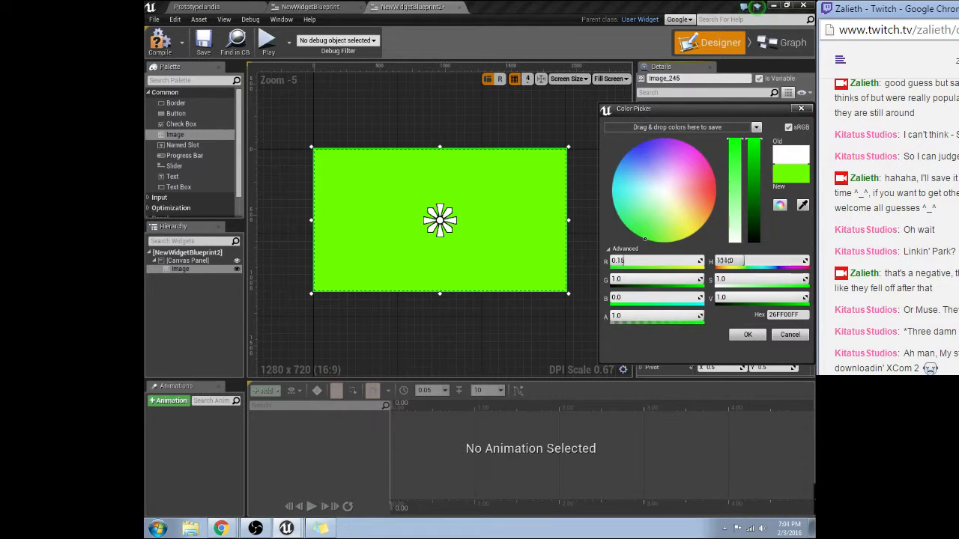
left_click(746, 334)
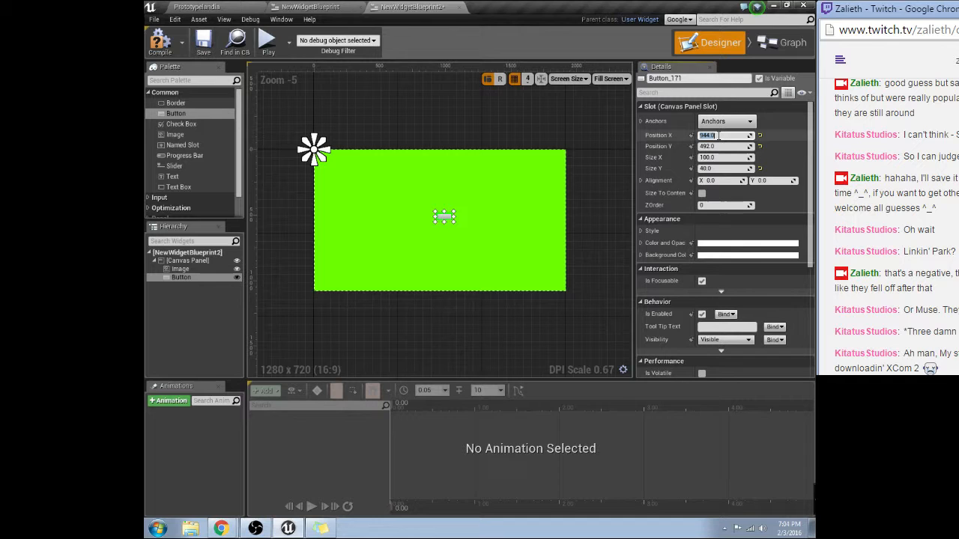
Centre the button at 0,0 with centre anchors, alignment 0.5 and a larger size.
left_click(749, 121)
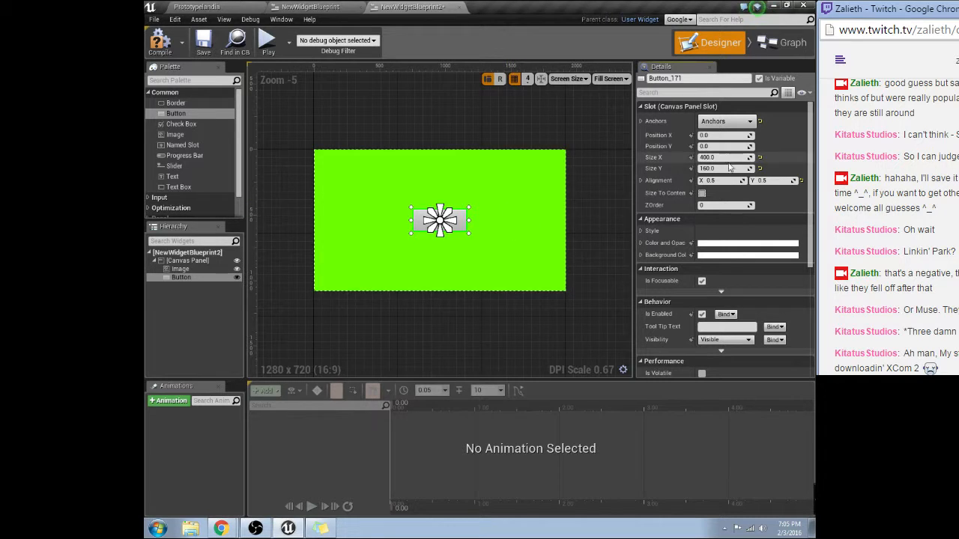
left_click(725, 122)
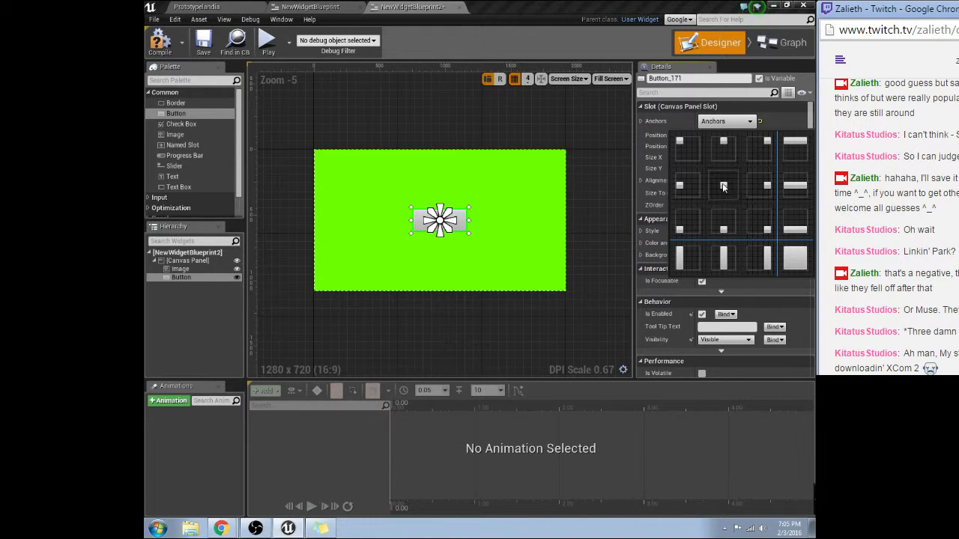
left_click(722, 186)
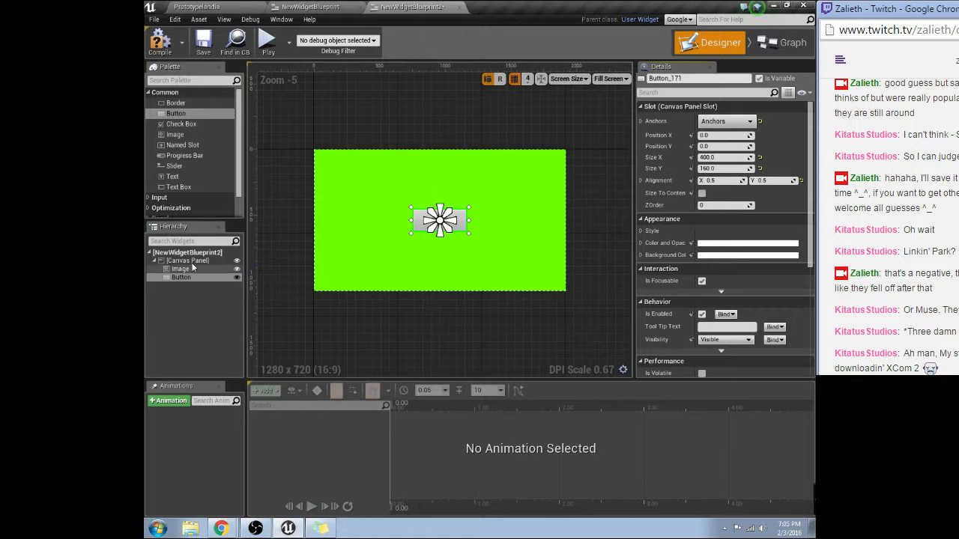
scroll("down", 3)
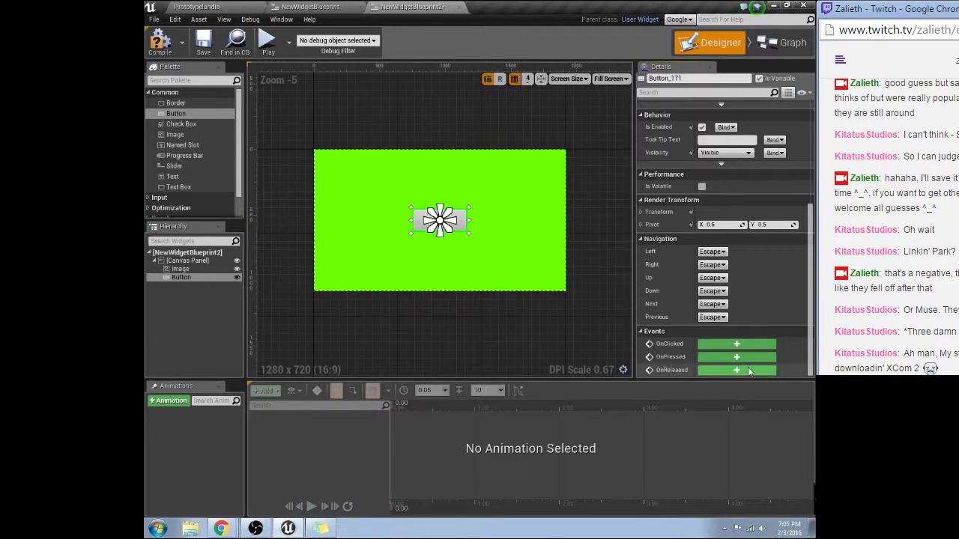
Wire the button's OnClicked to a Print String printing Goodbye.
left_click(737, 343)
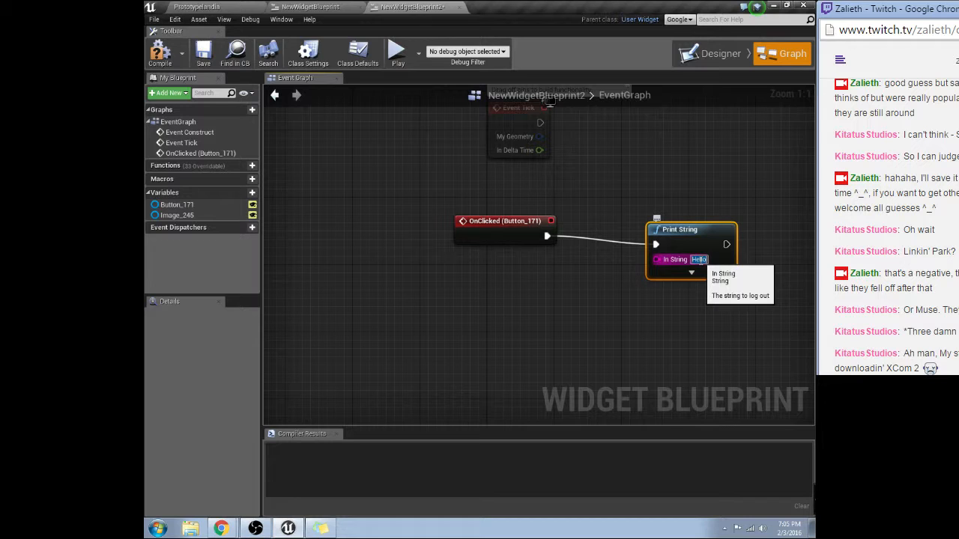
type("Goodbye")
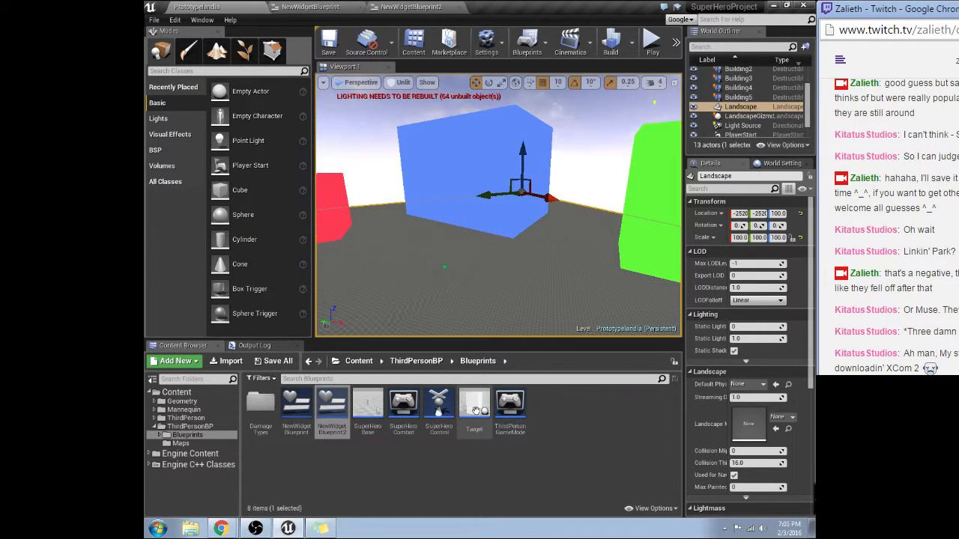
mouse_move(439, 404)
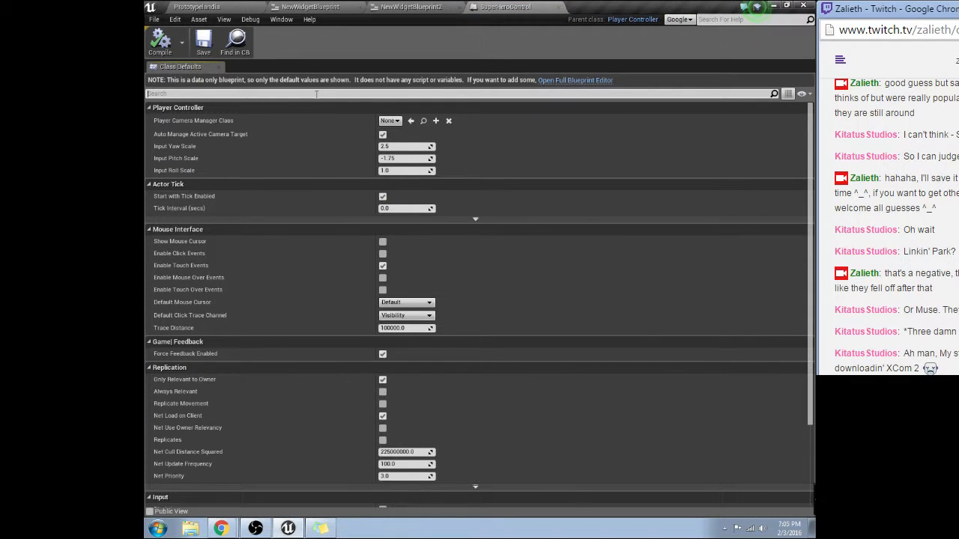
Turn on Show Mouse Cursor in the Player Controller defaults.
type("show")
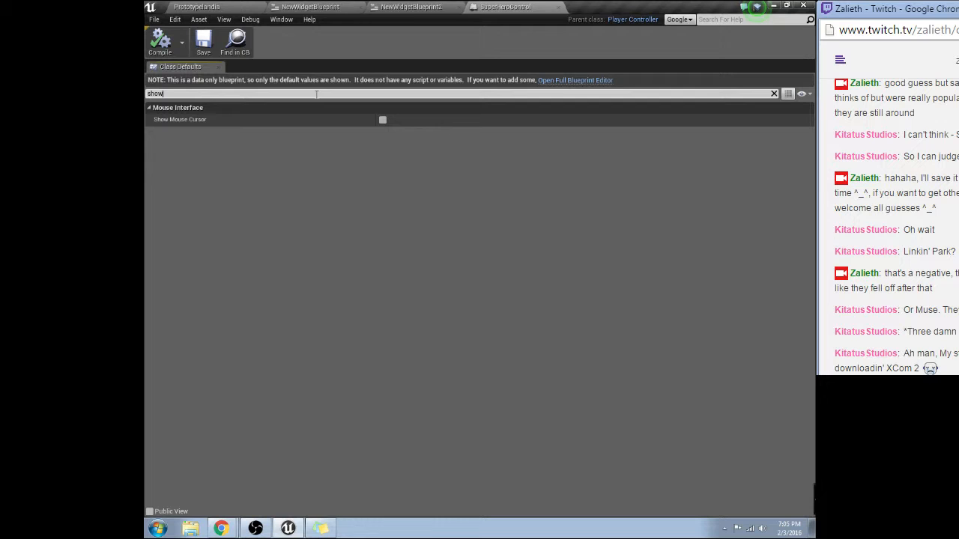
left_click(382, 120)
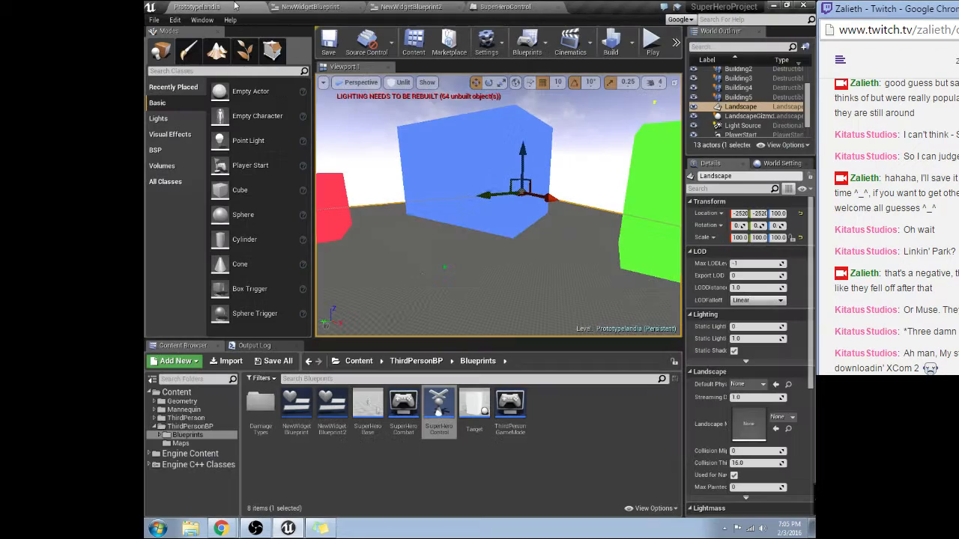
On SuperHeroBase BeginPlay, create a UseThis widget owned by the player controller.
left_click(599, 6)
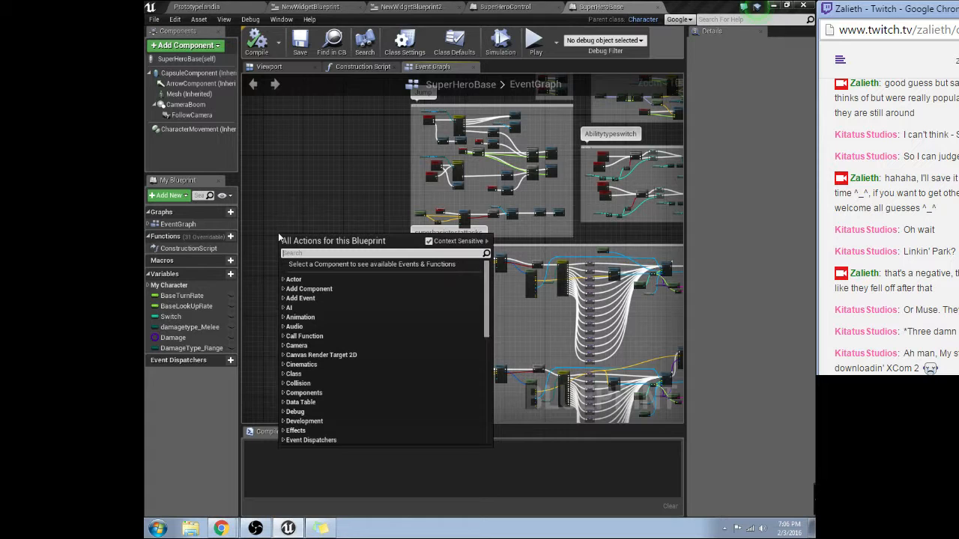
type("begin play")
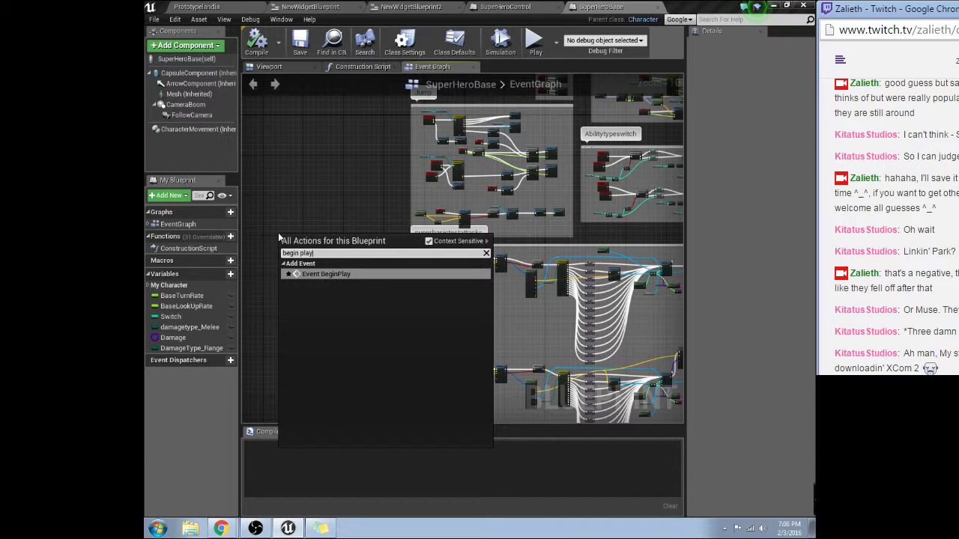
left_click(327, 273)
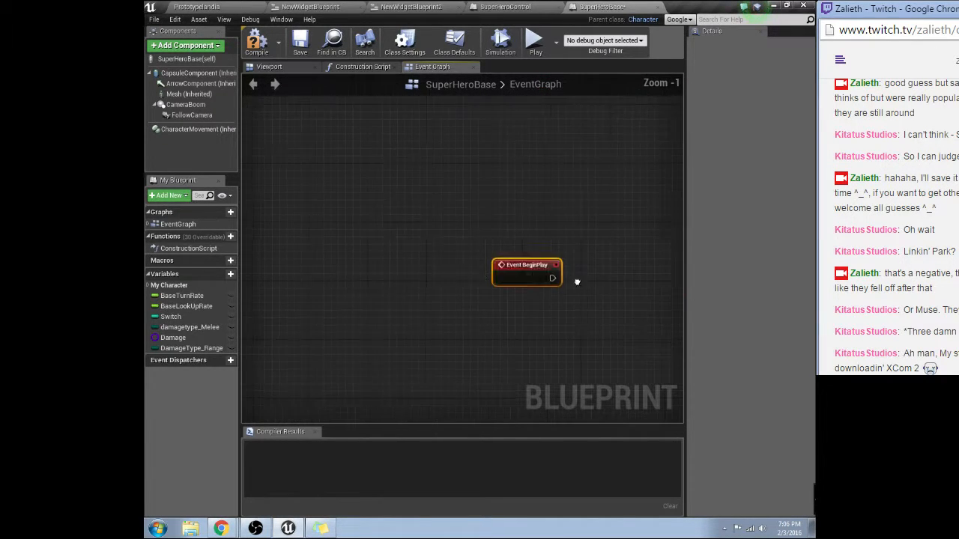
left_click_drag(553, 277, 506, 283)
type("pla")
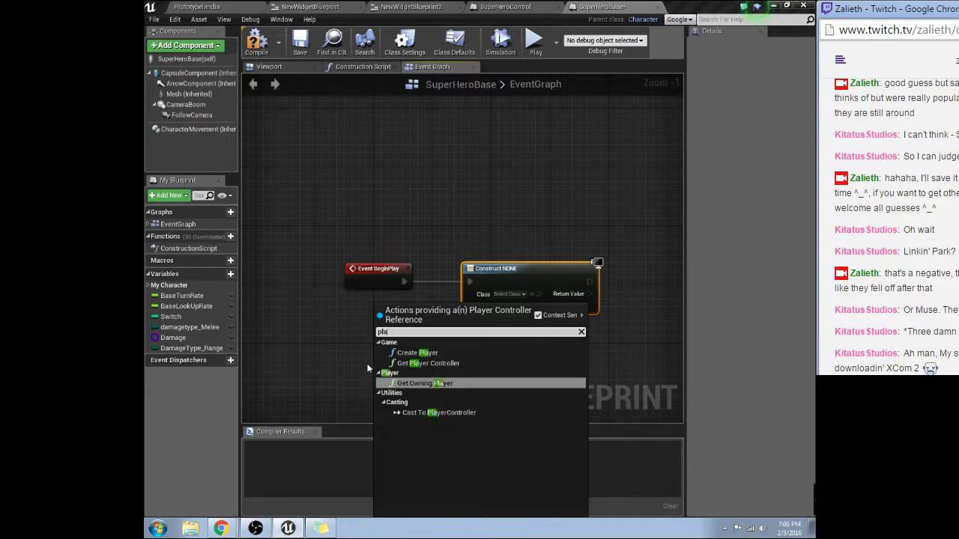
left_click(432, 364)
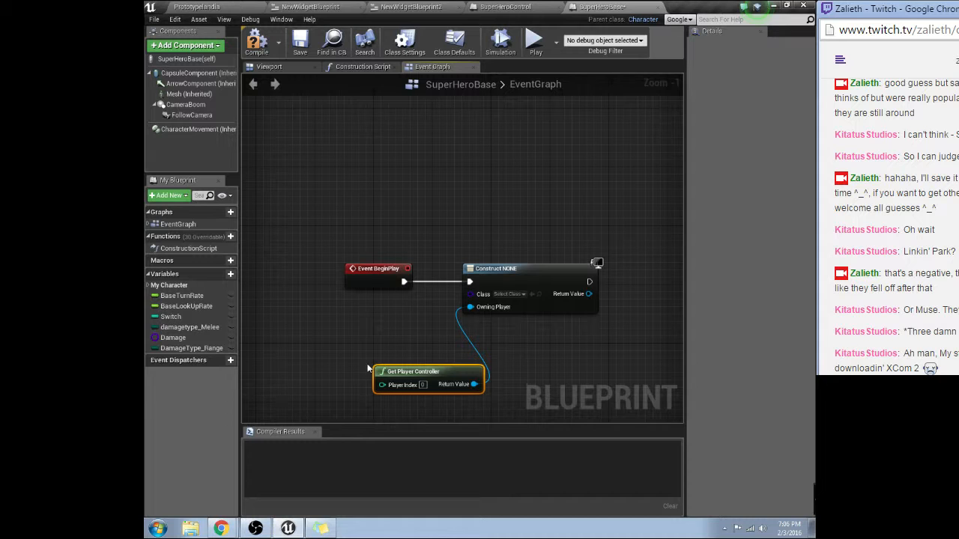
left_click(509, 294)
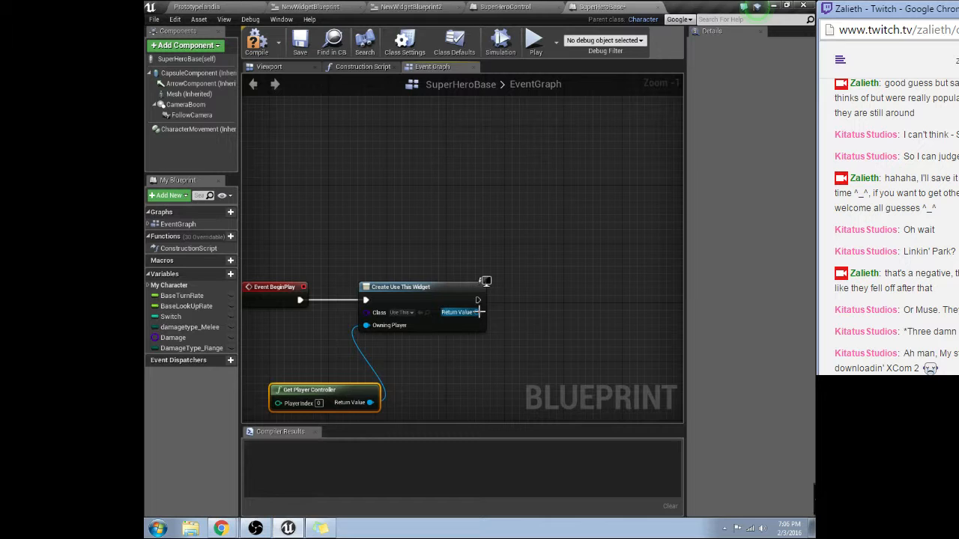
Add the created widget to the viewport and compile the character blueprint.
left_click_drag(476, 313, 527, 315)
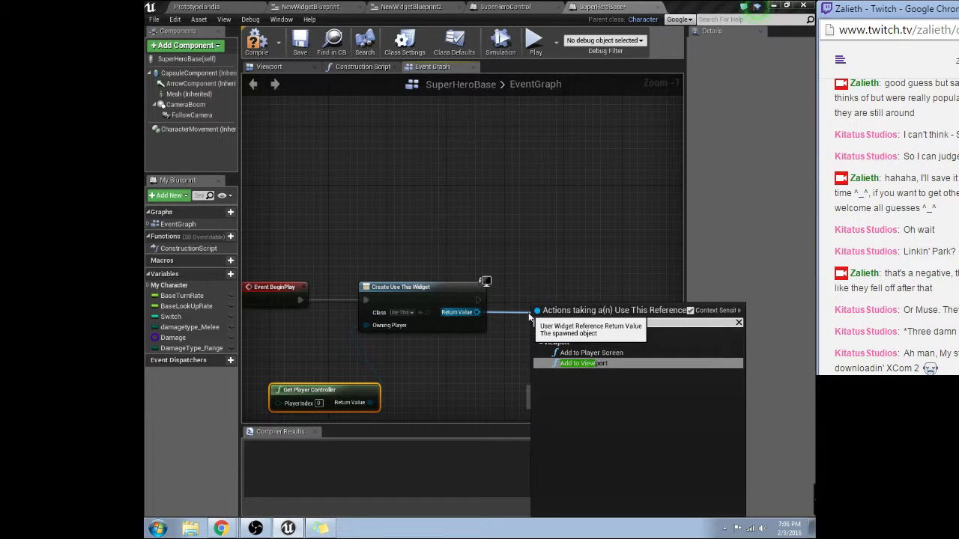
left_click(576, 364)
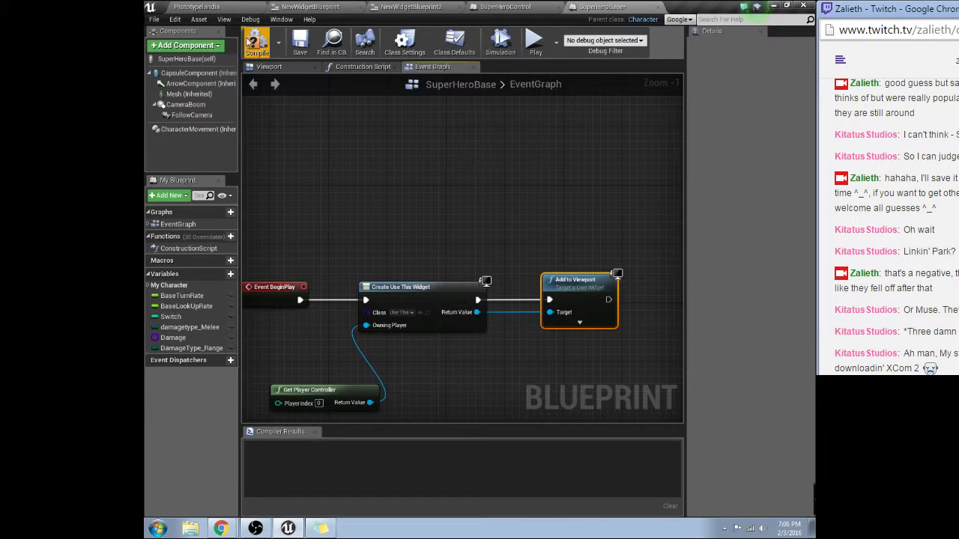
left_click(257, 42)
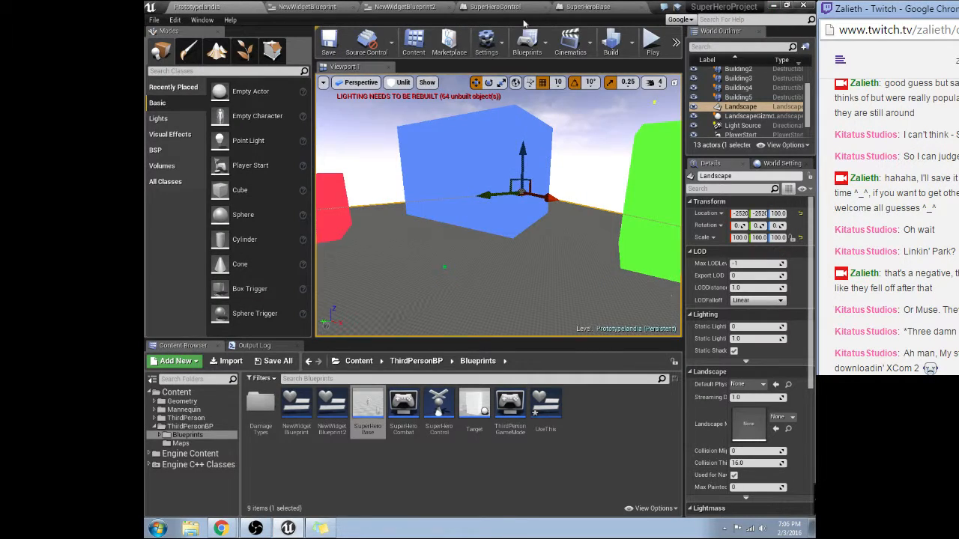
mouse_move(545, 402)
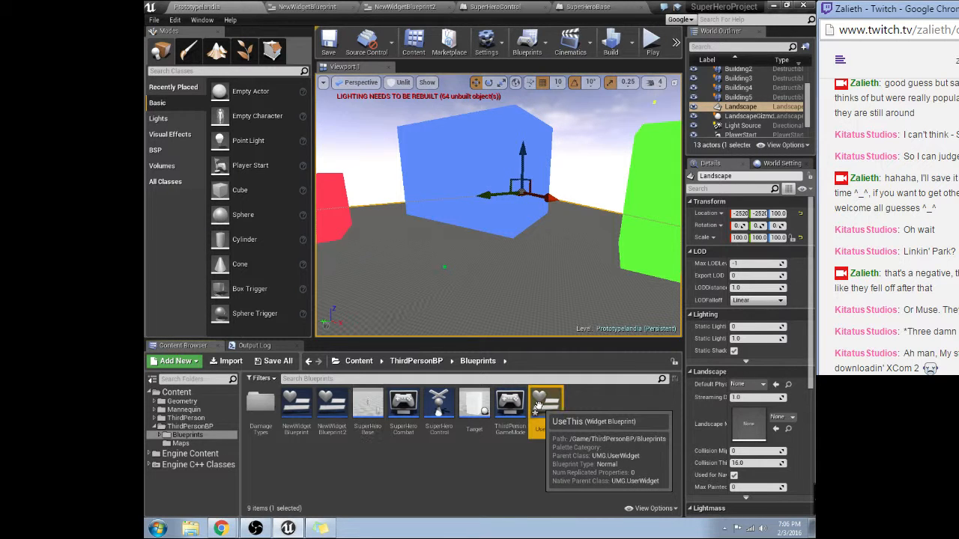
Open UseThis, glance at NewWidgetBlueprint's graph and layout, then close it.
double_click(545, 402)
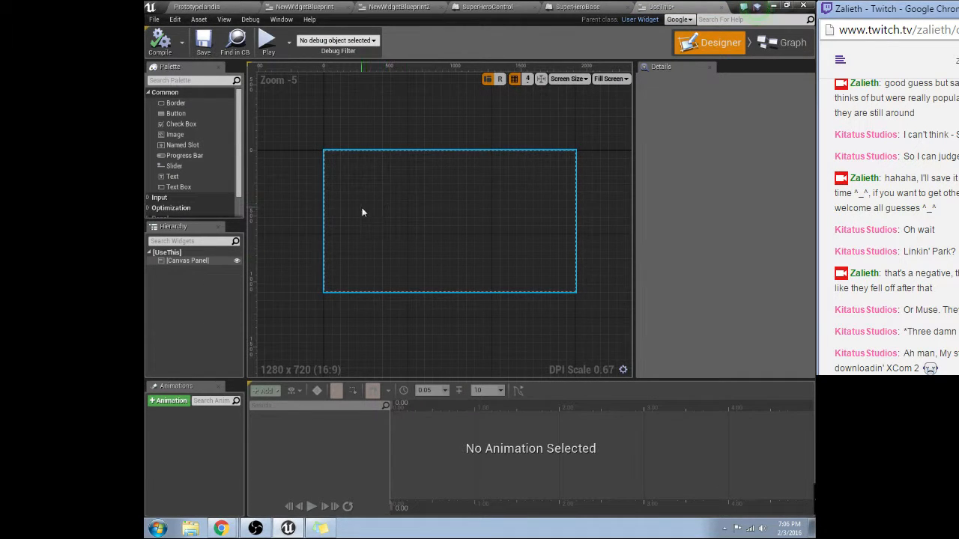
left_click(785, 42)
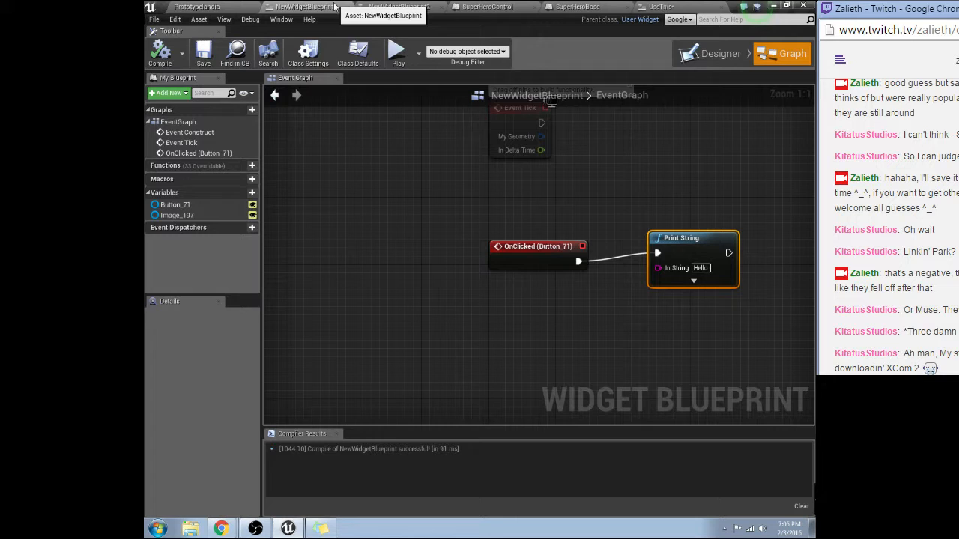
left_click(719, 41)
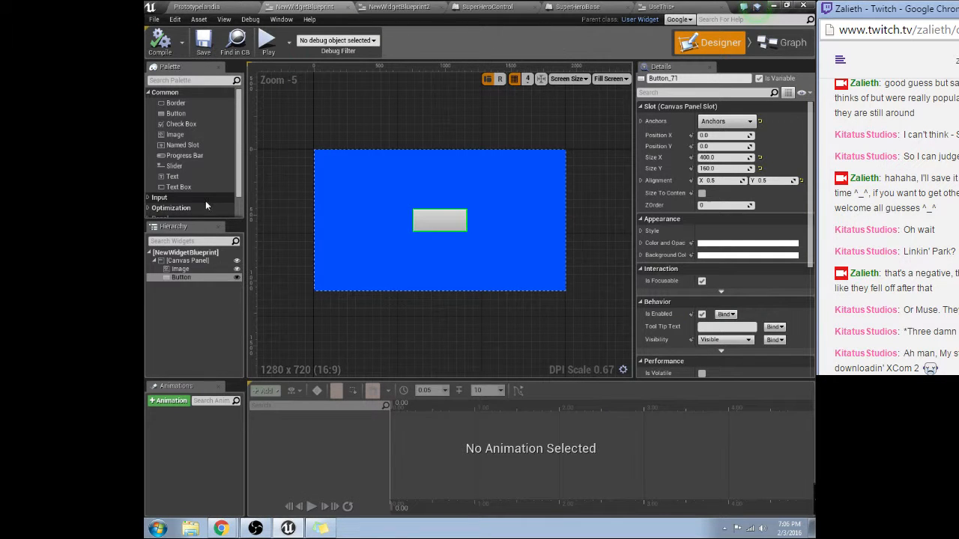
right_click(189, 261)
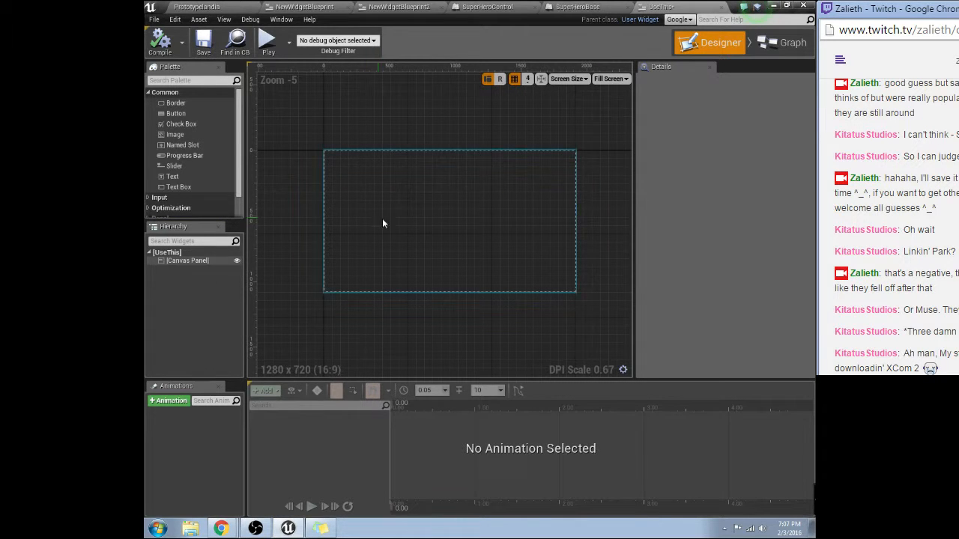
mouse_move(176, 114)
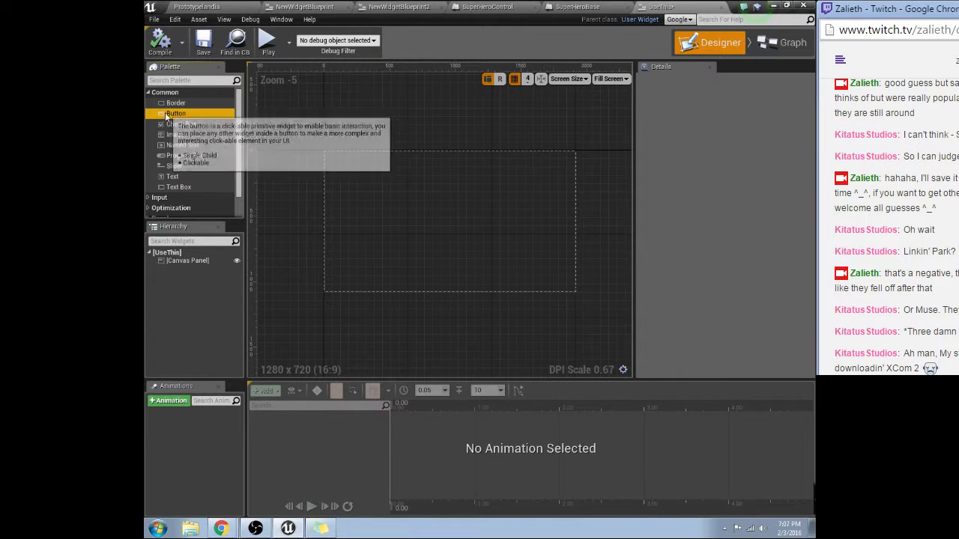
Place a second button on the canvas and add a Widget Switcher from the Panel palette.
left_click_drag(175, 114, 360, 188)
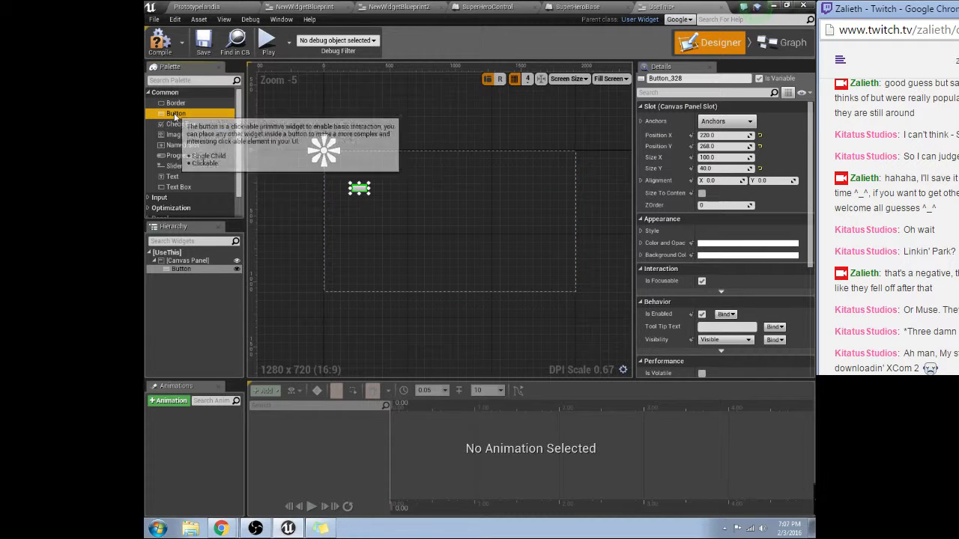
left_click_drag(176, 114, 356, 226)
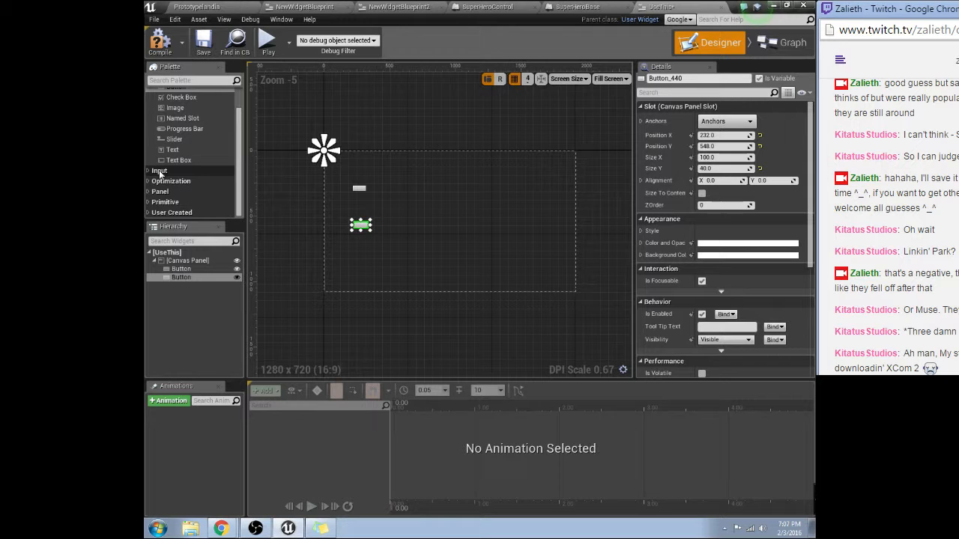
left_click(159, 191)
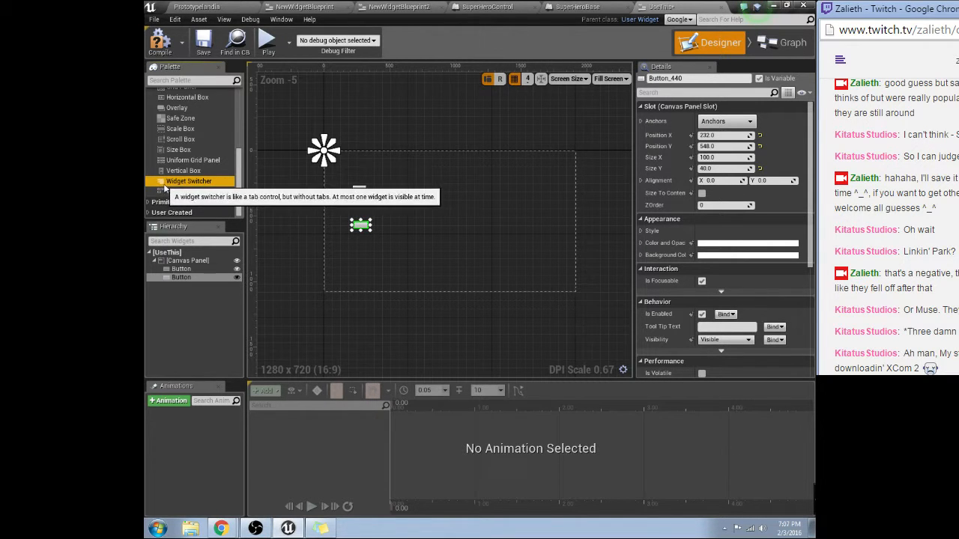
left_click_drag(189, 181, 436, 177)
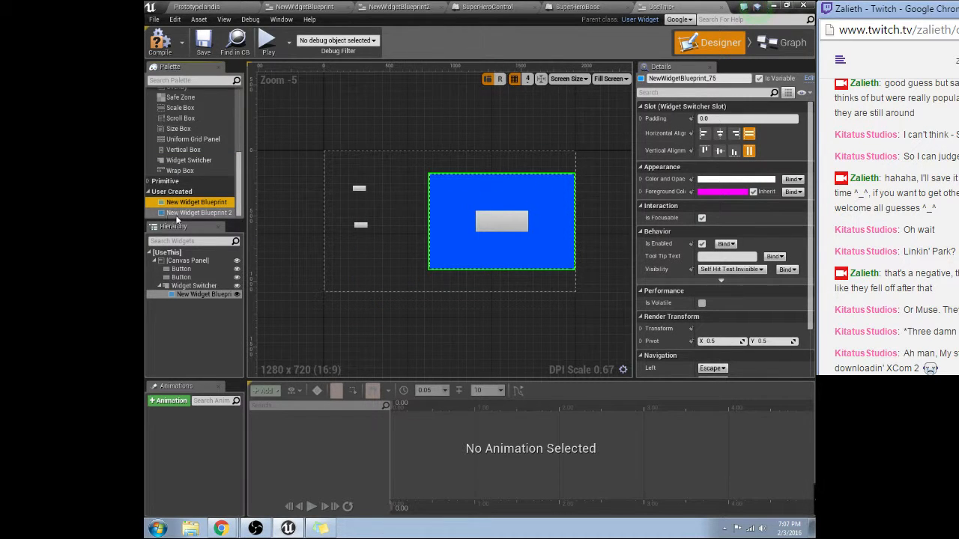
Put the blue and green user-created widgets into the switcher as its two children.
left_click(198, 213)
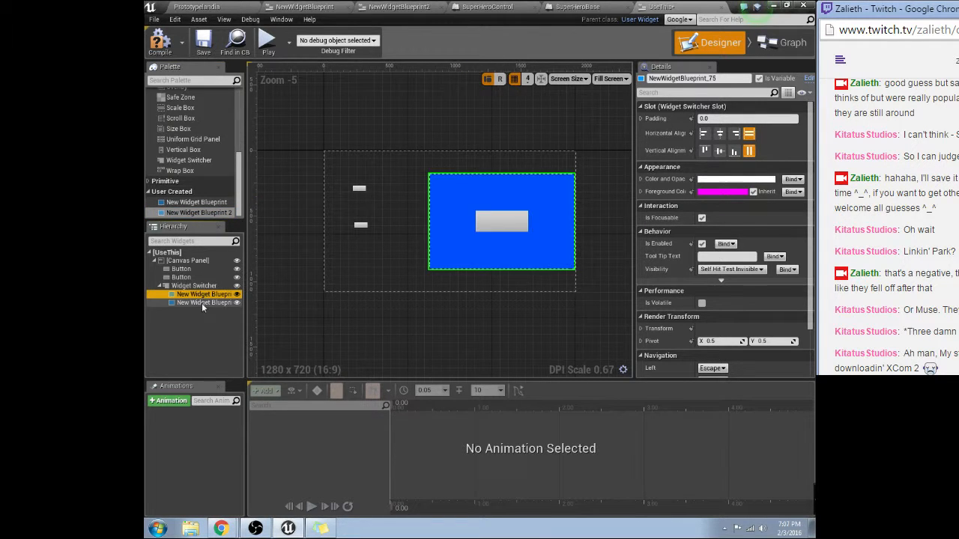
left_click(202, 303)
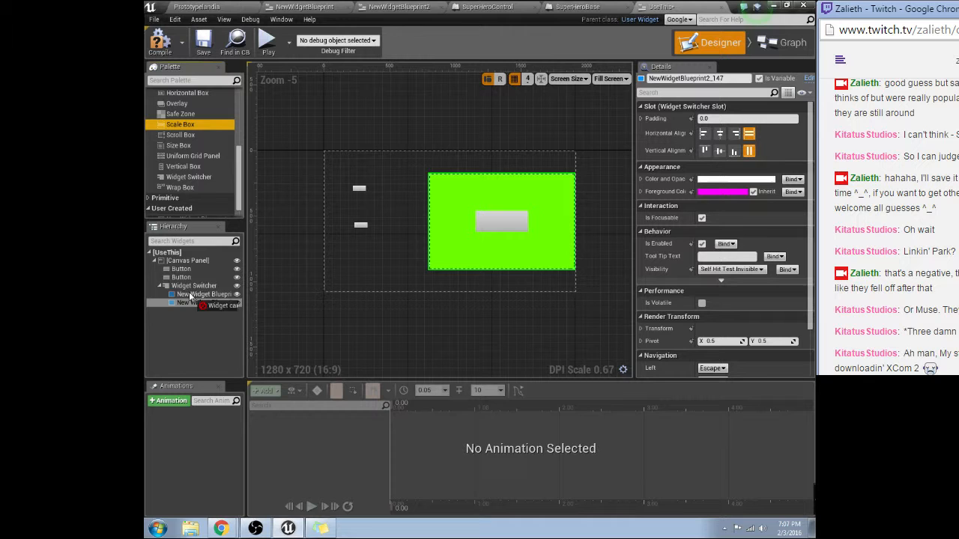
left_click(204, 294)
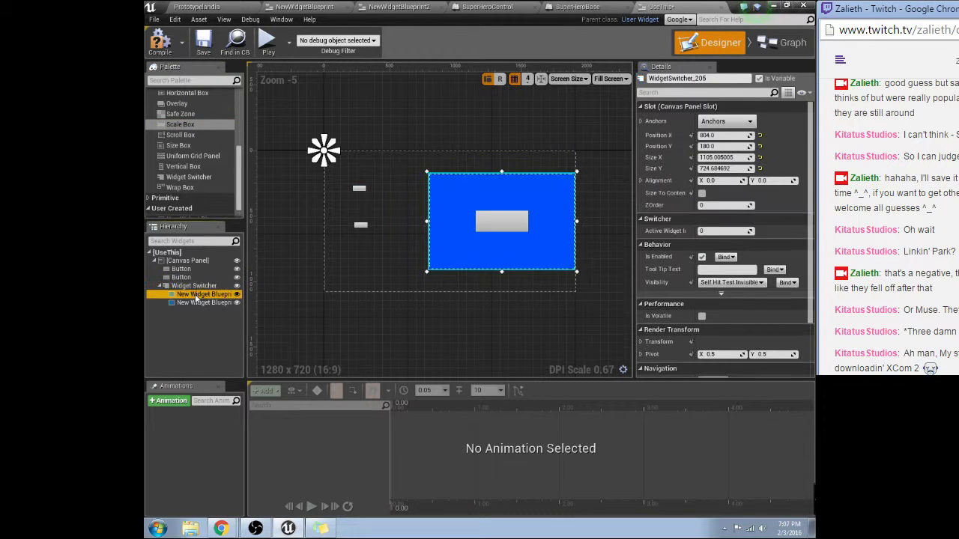
Wrap the blue panel in a Scale Box with Stretch set to Fill.
right_click(203, 293)
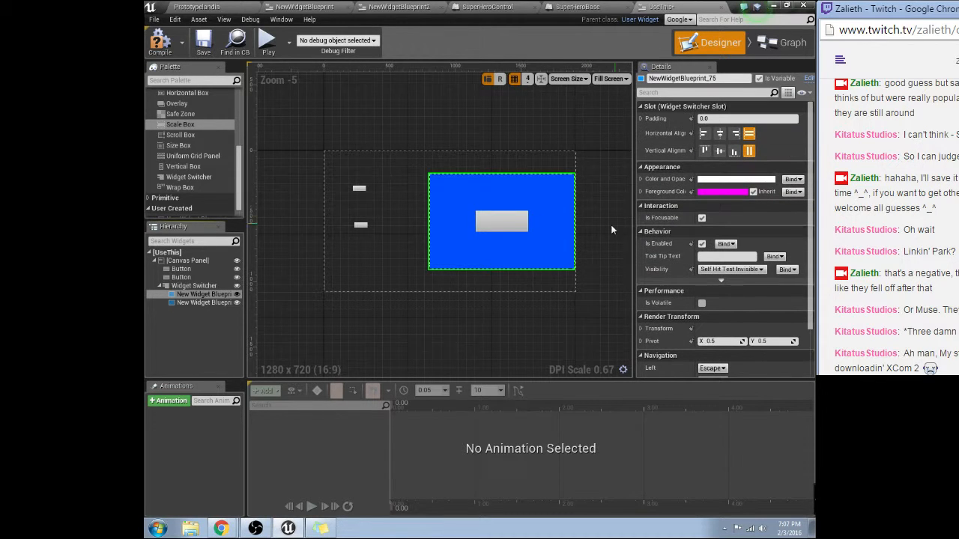
right_click(195, 294)
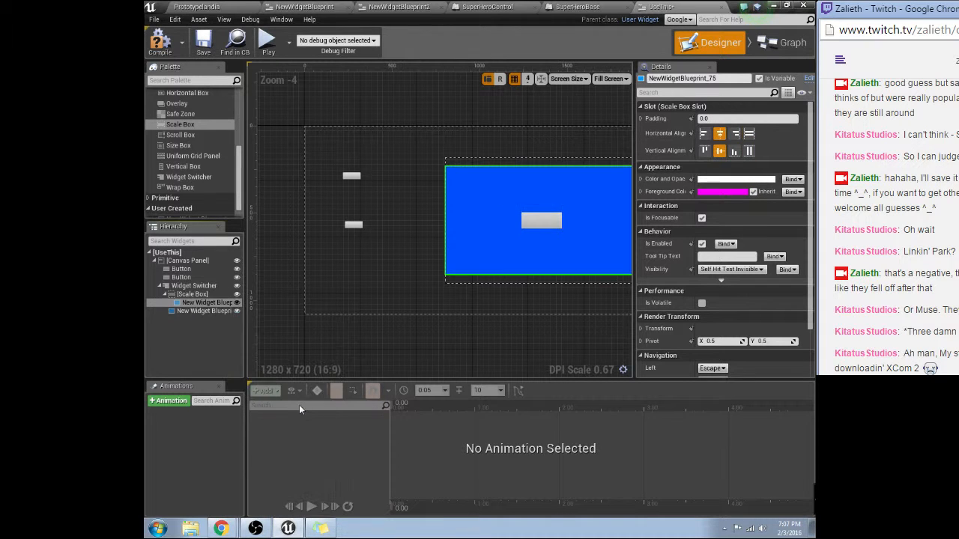
left_click(192, 294)
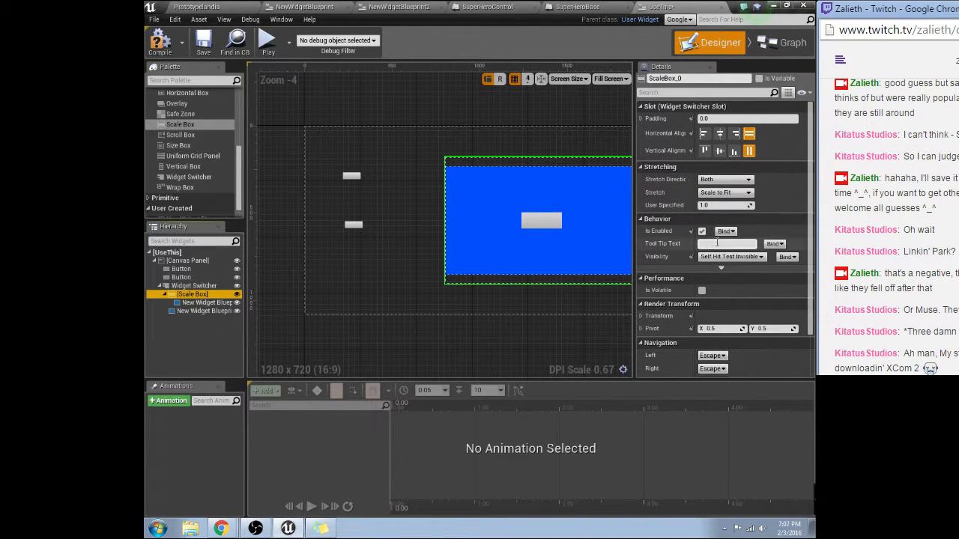
left_click(722, 192)
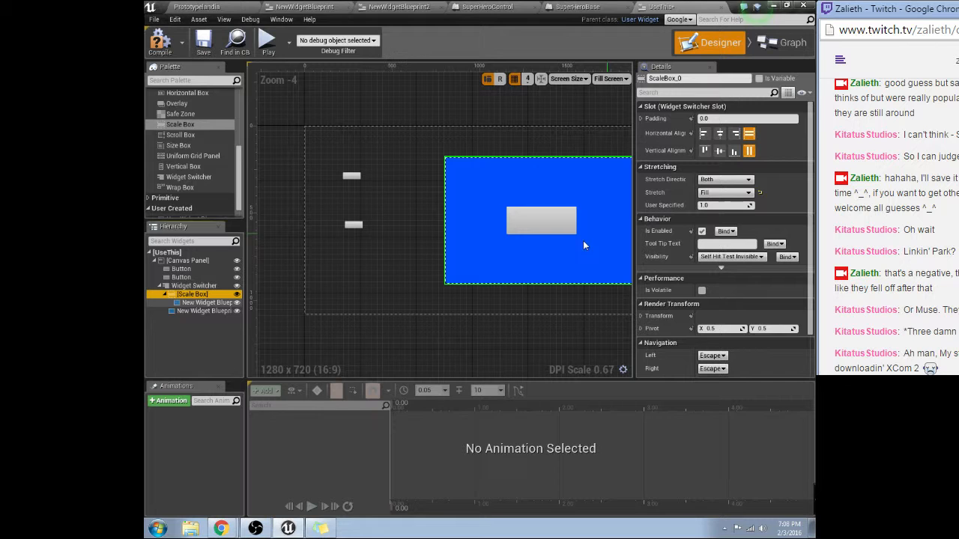
left_click(206, 310)
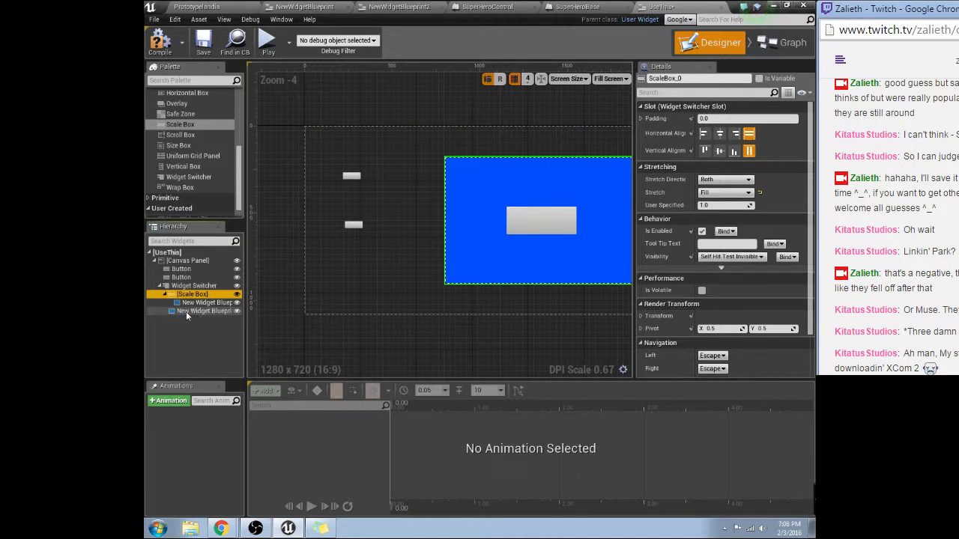
Wrap the green panel in its own Scale Box inside the switcher.
right_click(206, 310)
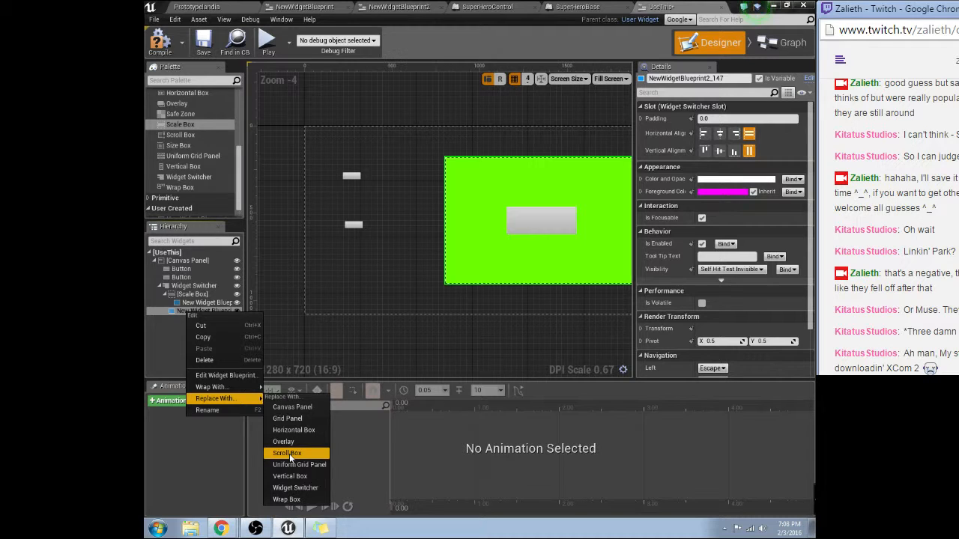
mouse_move(212, 387)
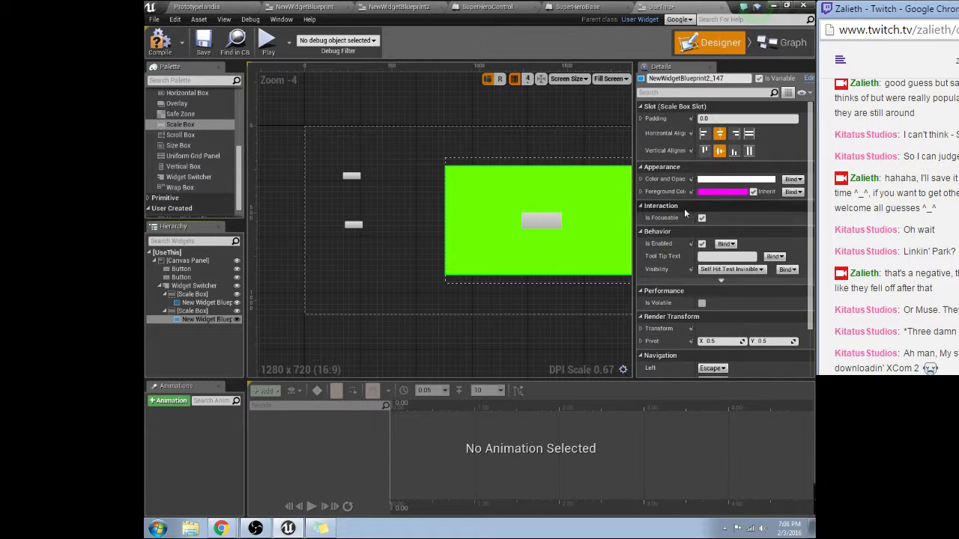
left_click(191, 311)
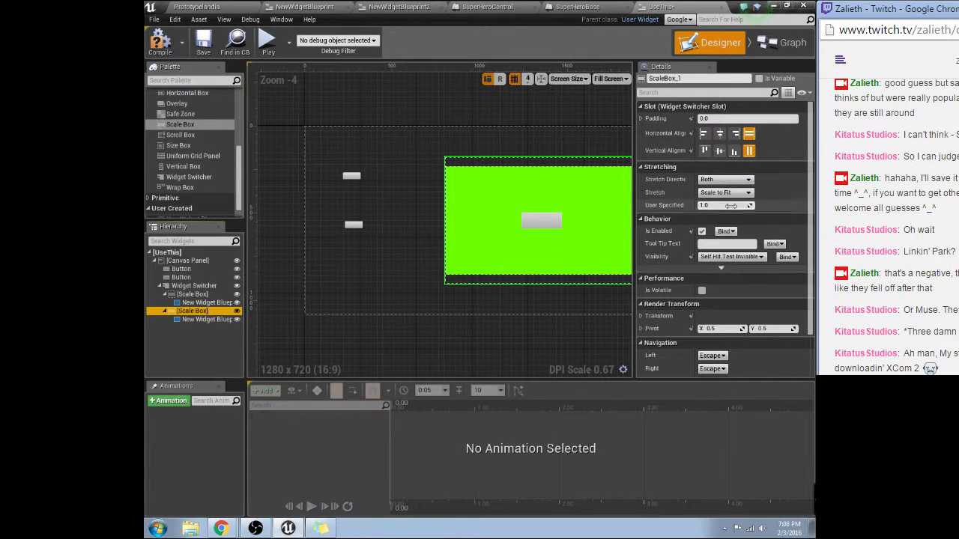
left_click(722, 191)
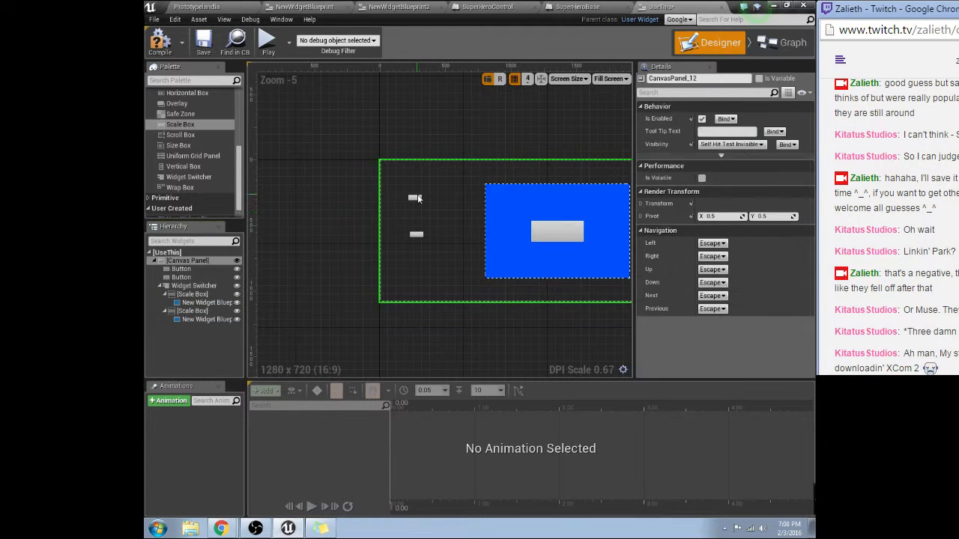
Add an OnClicked event for Button_328 from the Details Events section.
left_click(195, 284)
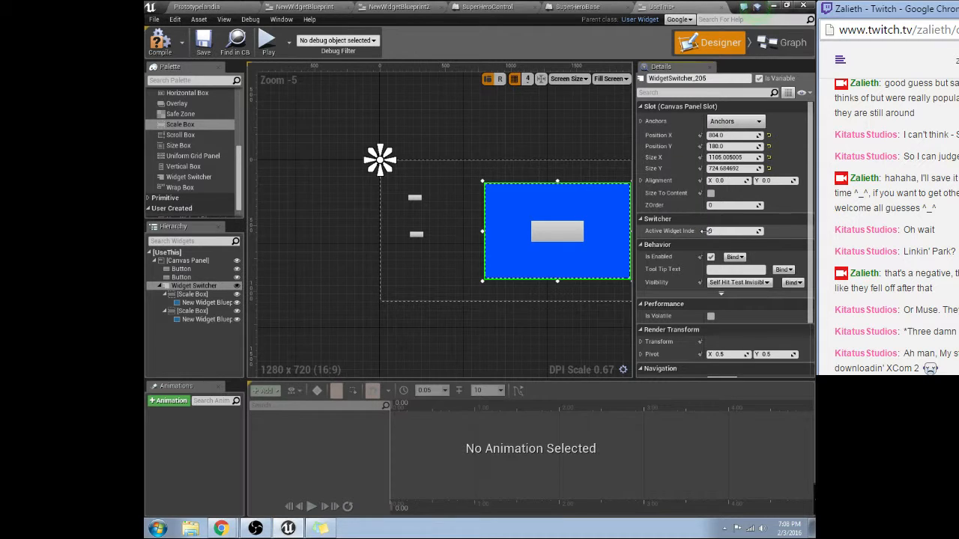
left_click(416, 198)
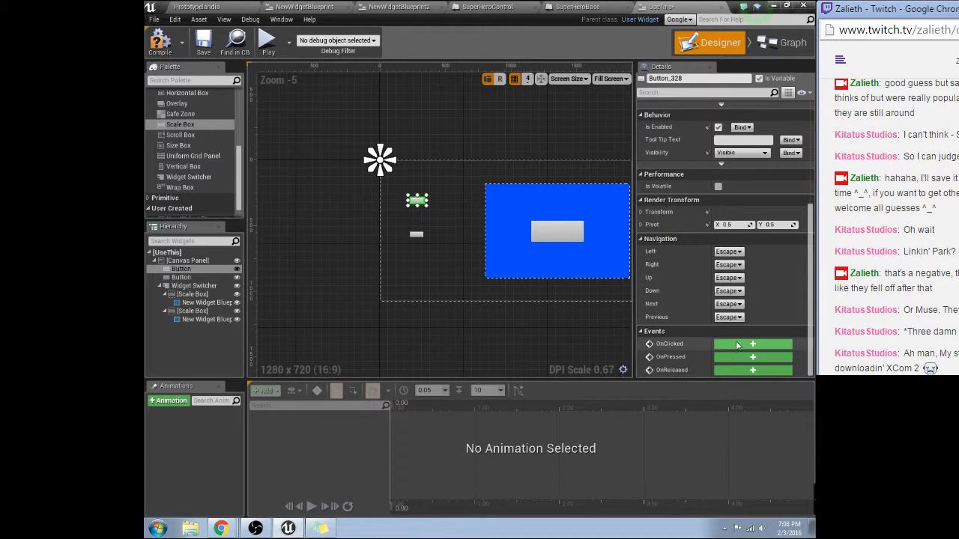
left_click(752, 343)
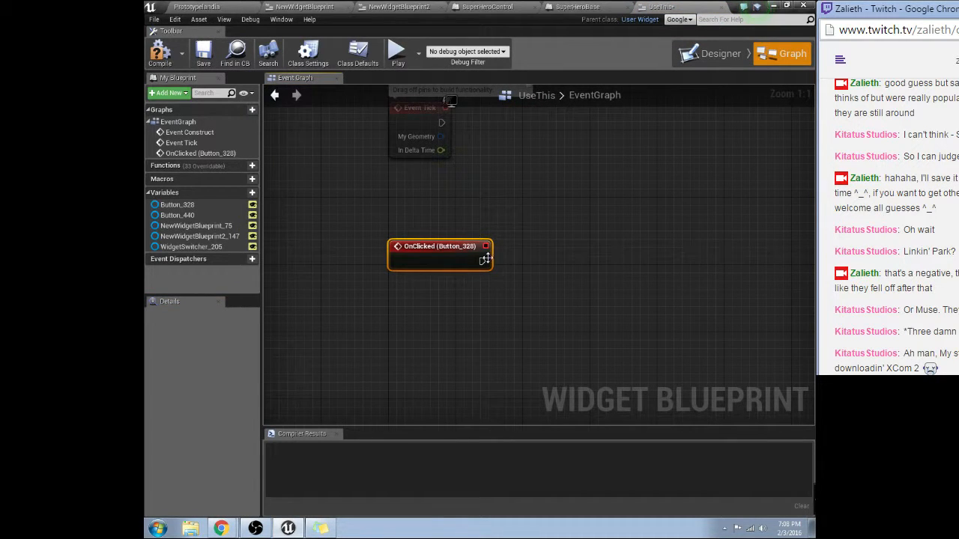
Wire the first button's OnClicked to Set Active Widget Index on the WidgetSwitcher variable.
left_click_drag(485, 246, 573, 254)
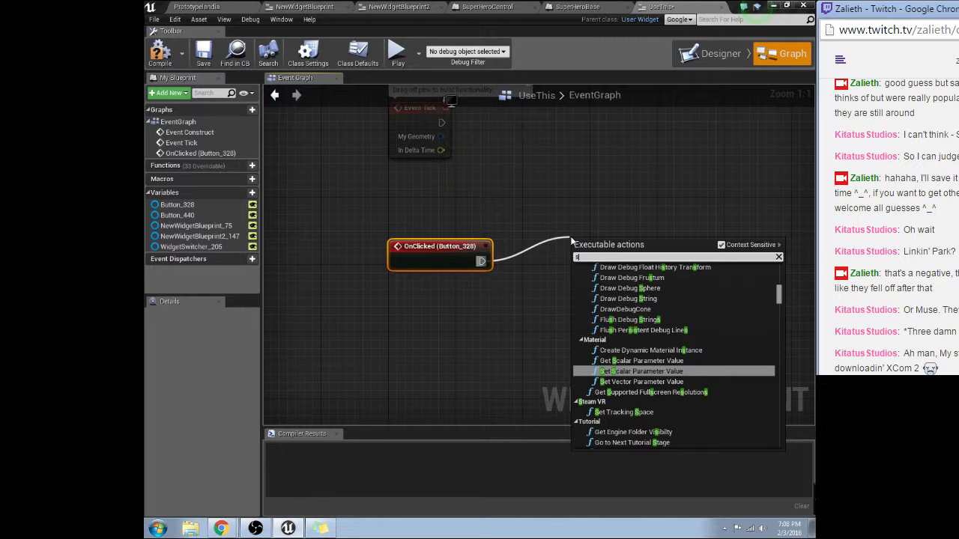
left_click(192, 245)
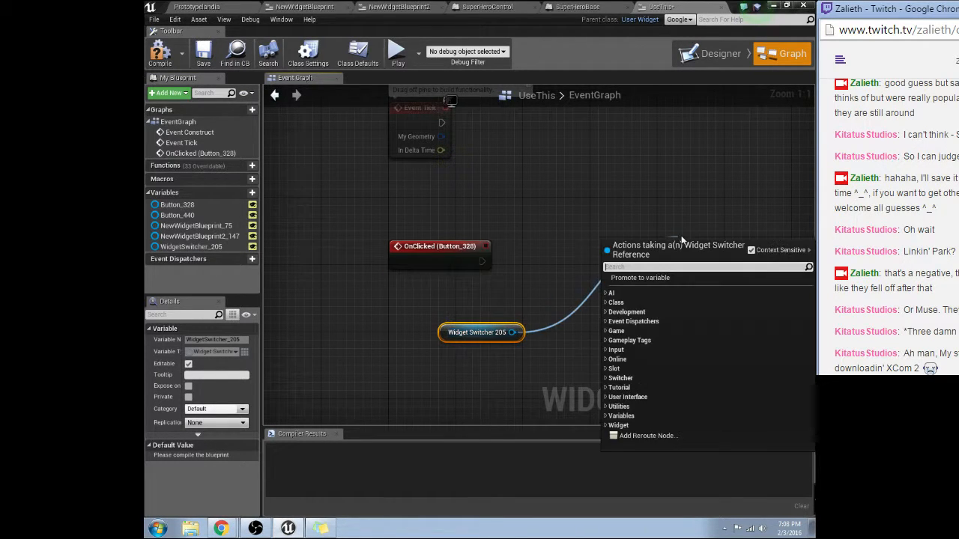
type("set user")
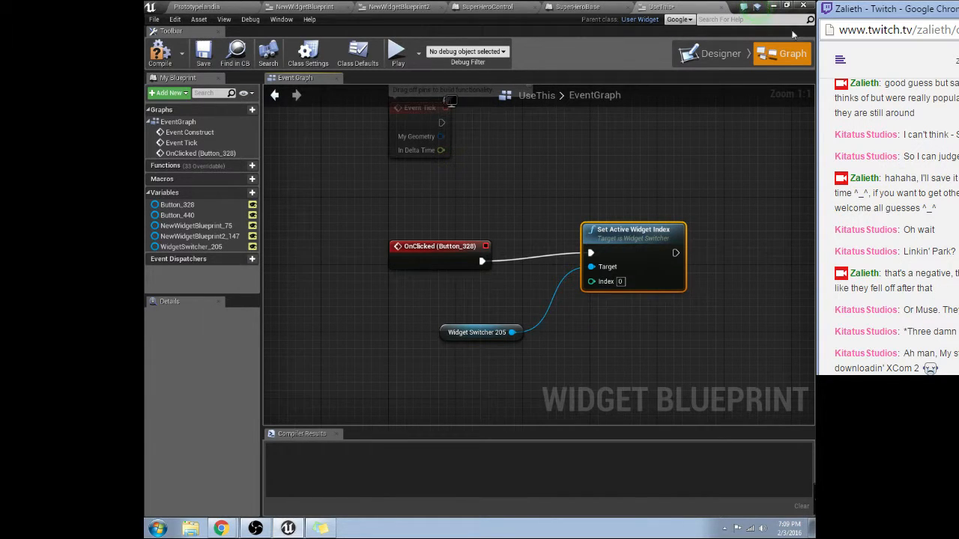
Add an OnClicked event for Button_440 with its own index-based Set Active Widget node.
left_click(719, 54)
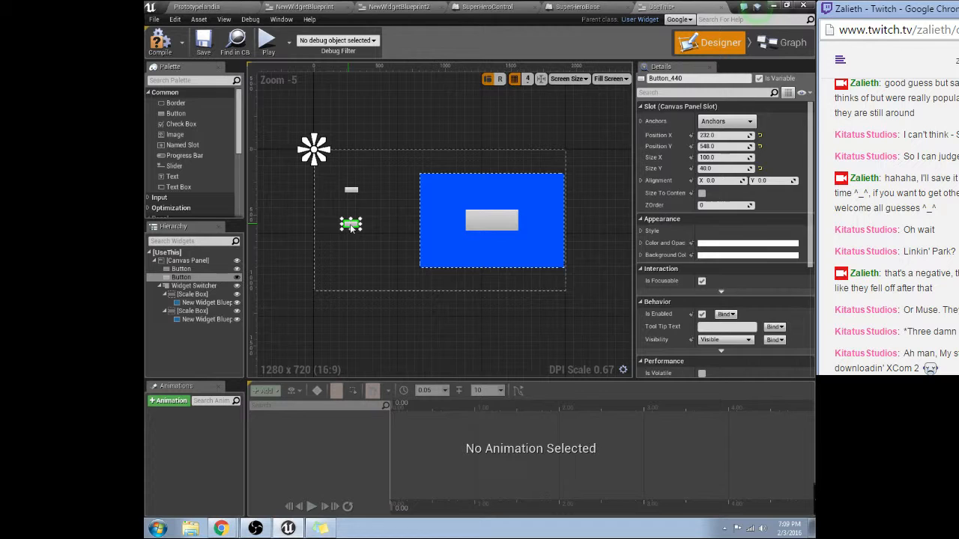
left_click(782, 54)
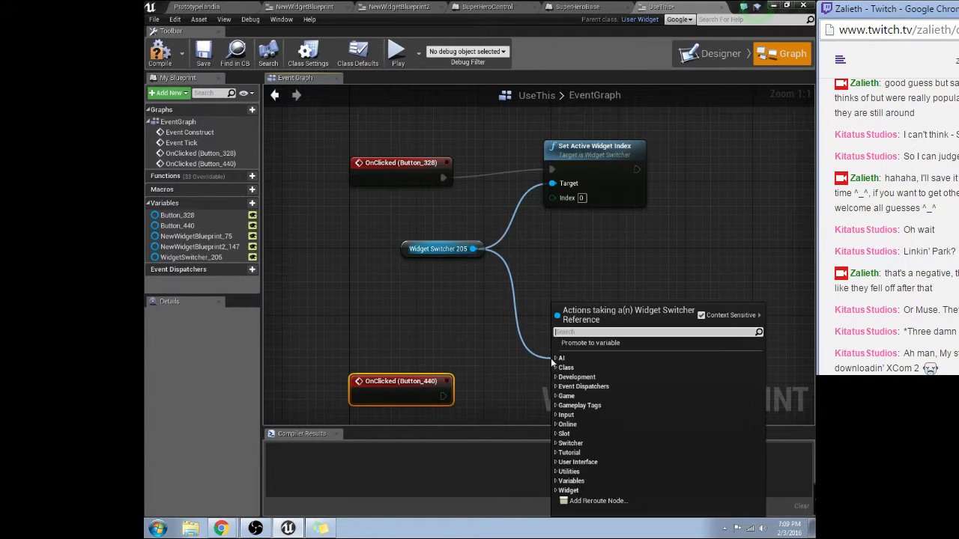
left_click(593, 364)
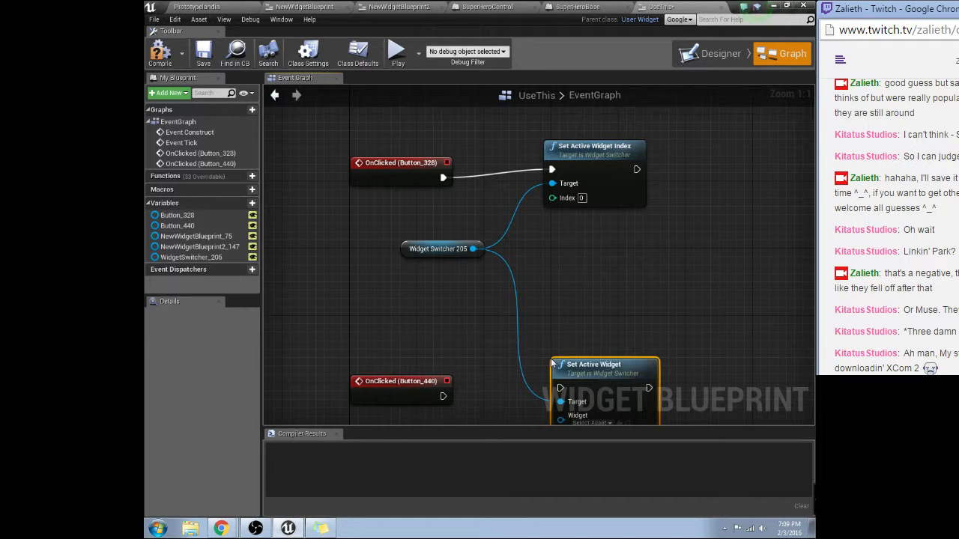
mouse_move(632, 393)
type("index")
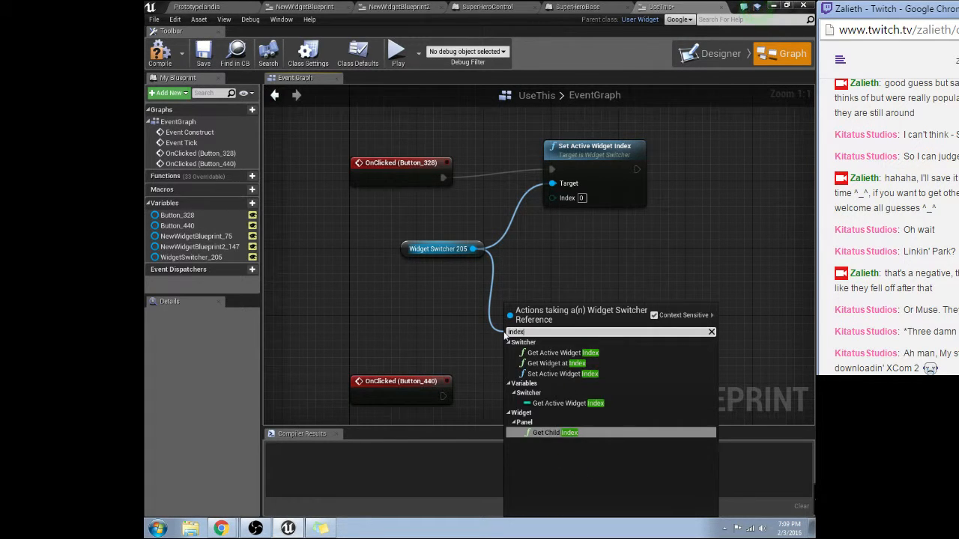
left_click(560, 375)
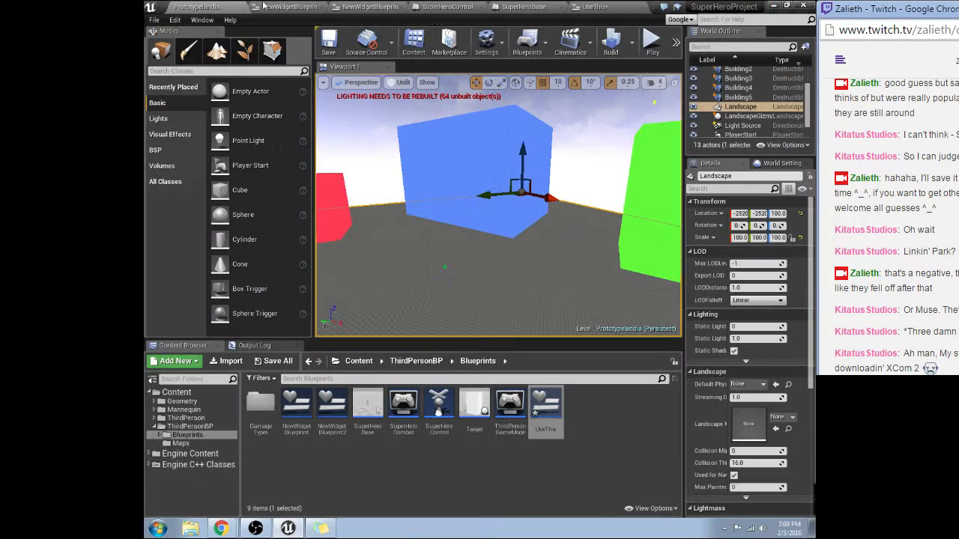
Play the level and click the widget's button to flip the panel from blue to green.
left_click(650, 40)
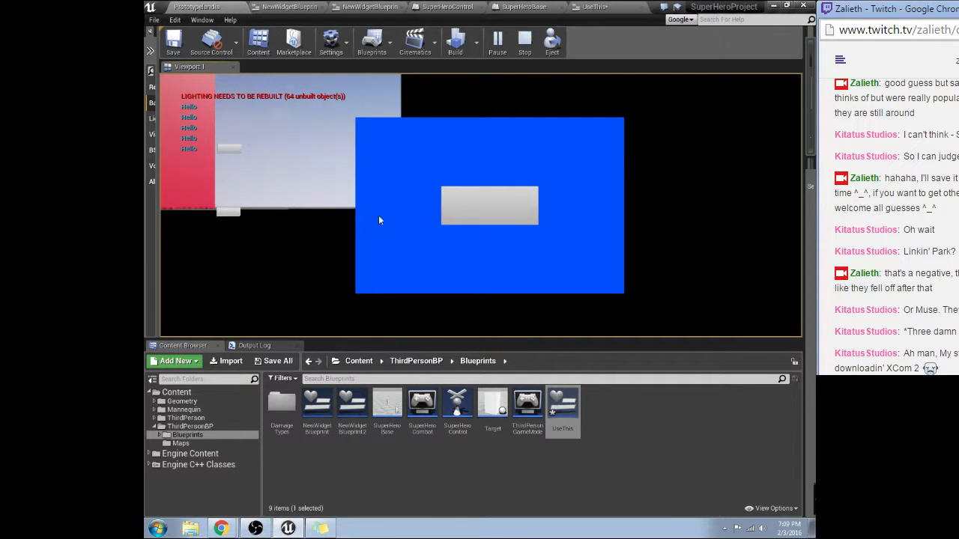
left_click(488, 207)
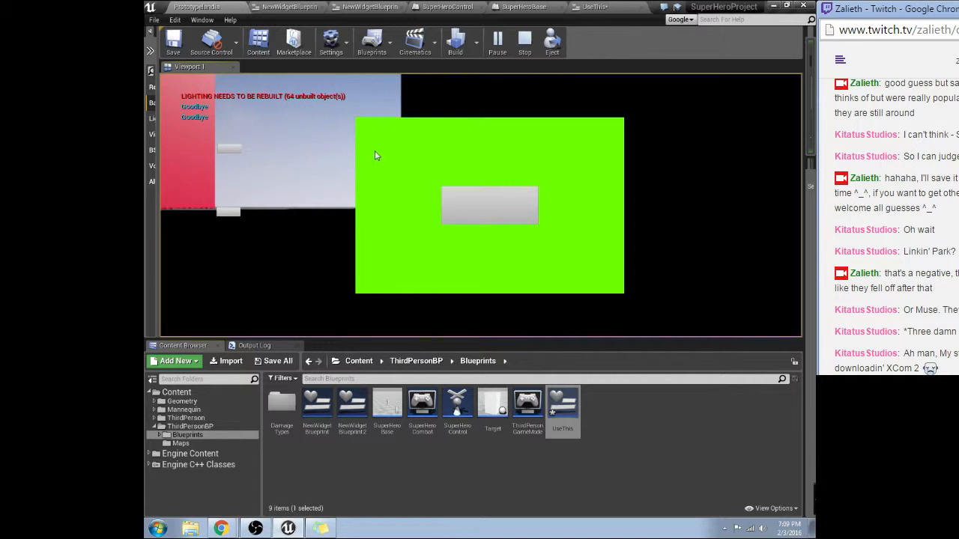
double_click(561, 408)
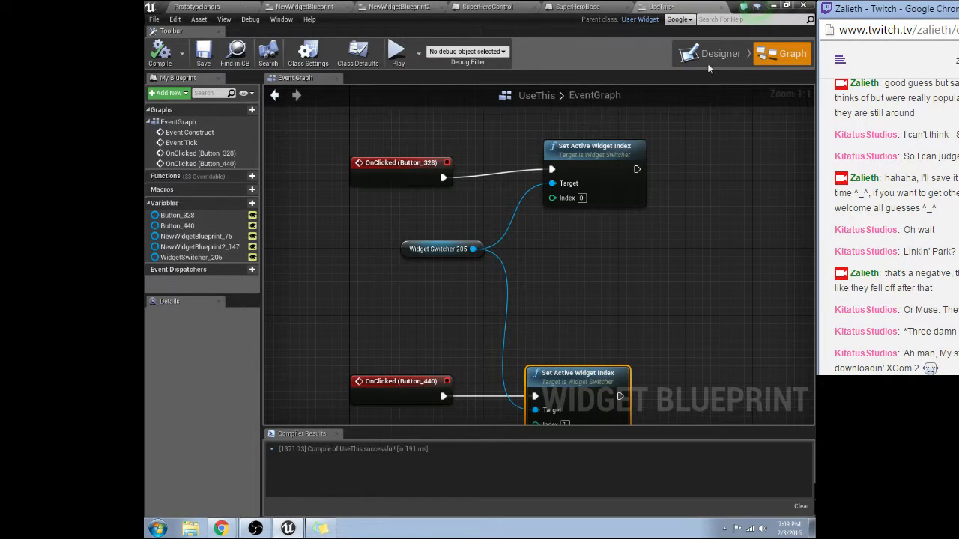
Insert a FlipFlop node after OnClicked (Button_328) driving the two Set Active Widget Index nodes.
left_click(719, 54)
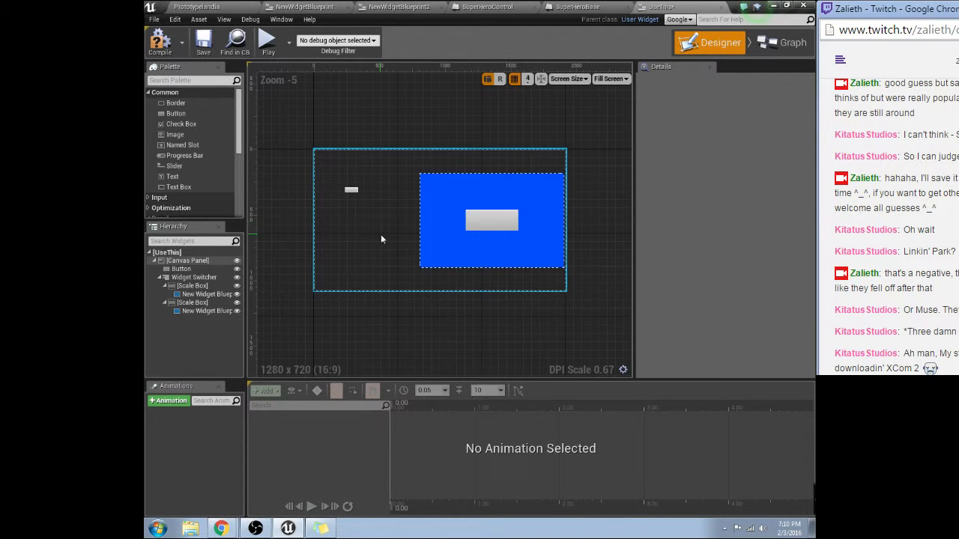
left_click(782, 41)
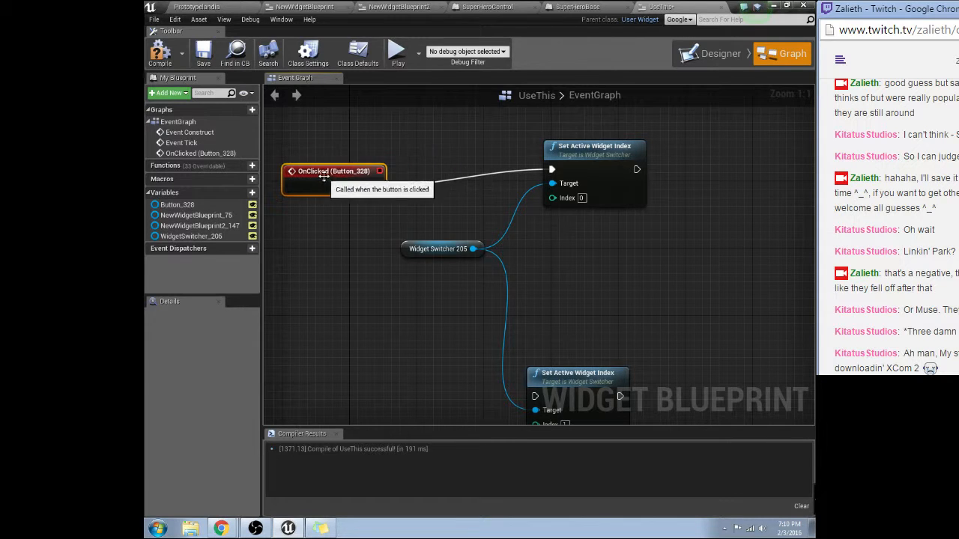
left_click_drag(380, 170, 449, 183)
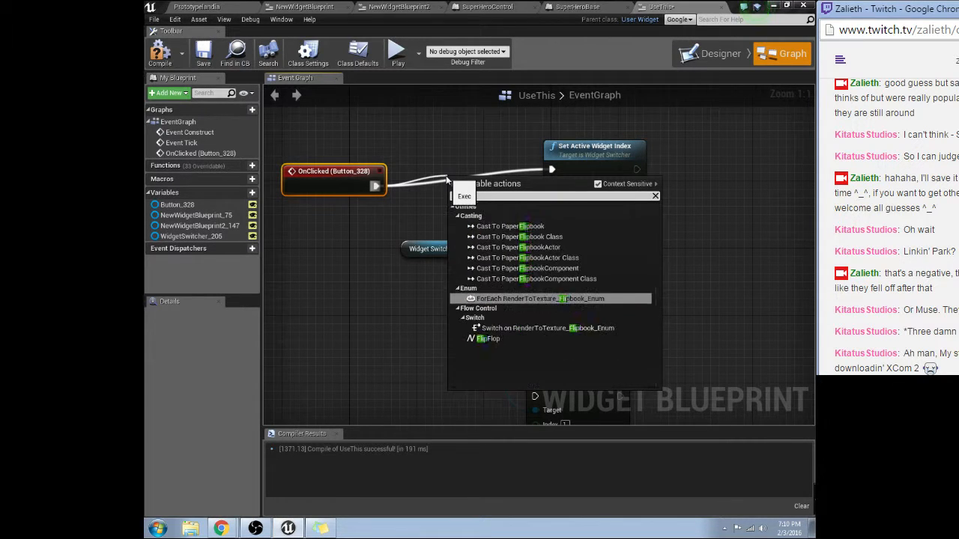
left_click(488, 338)
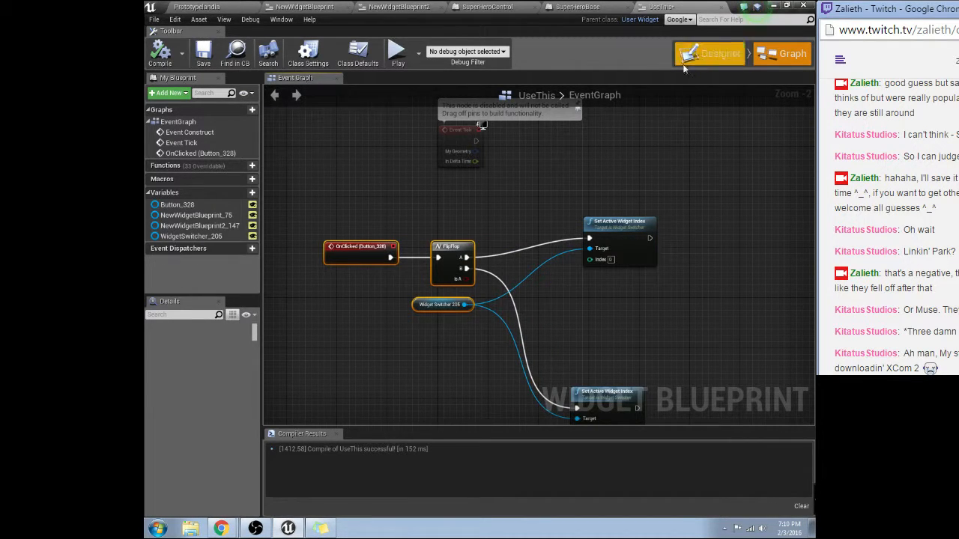
left_click(720, 54)
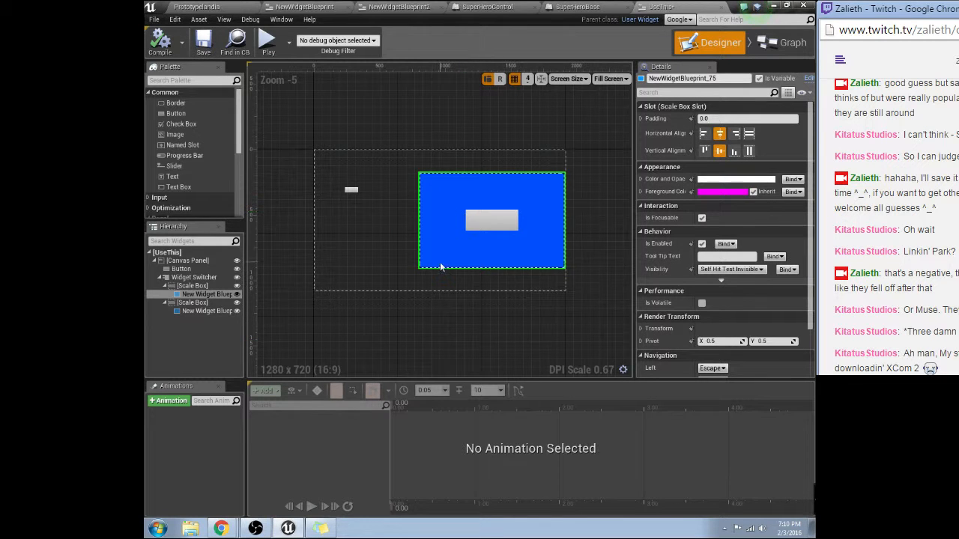
mouse_move(557, 237)
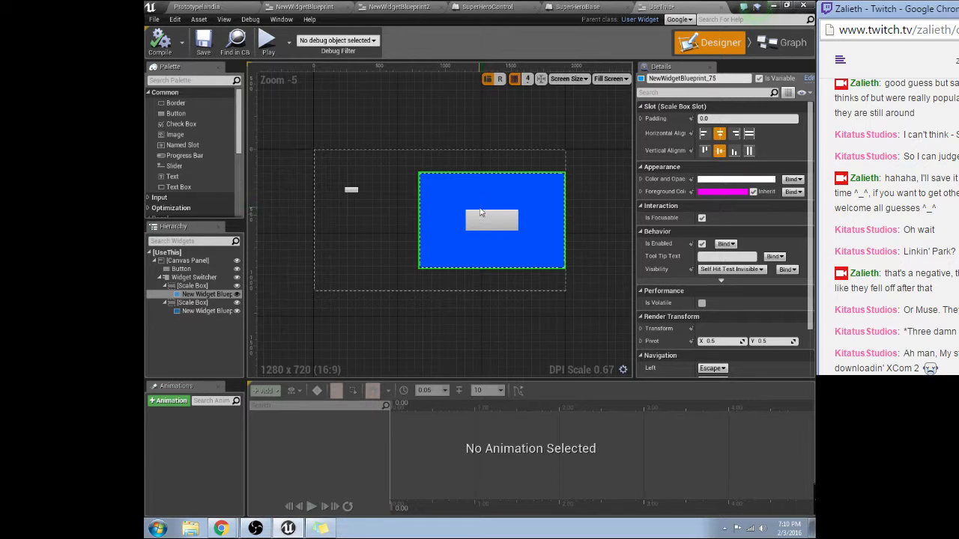
left_click(192, 285)
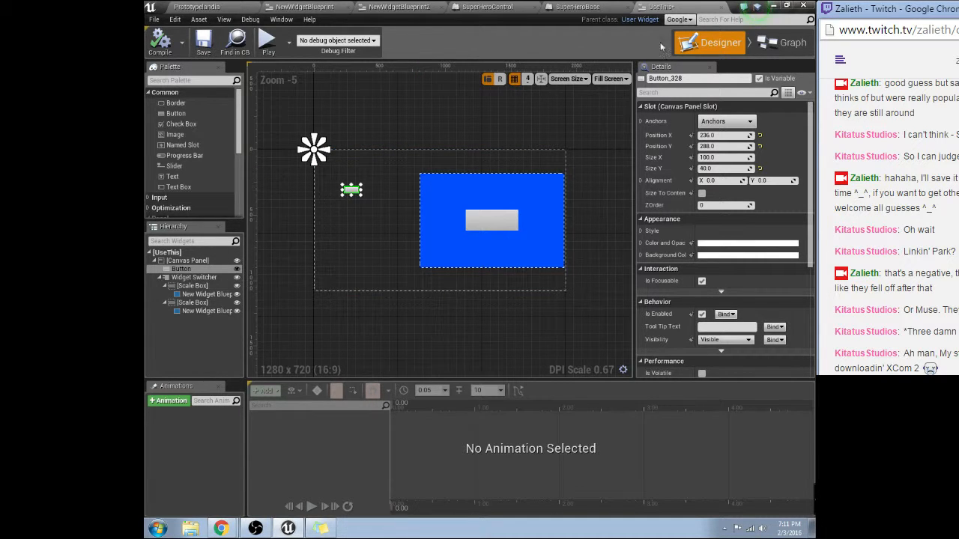
left_click(782, 54)
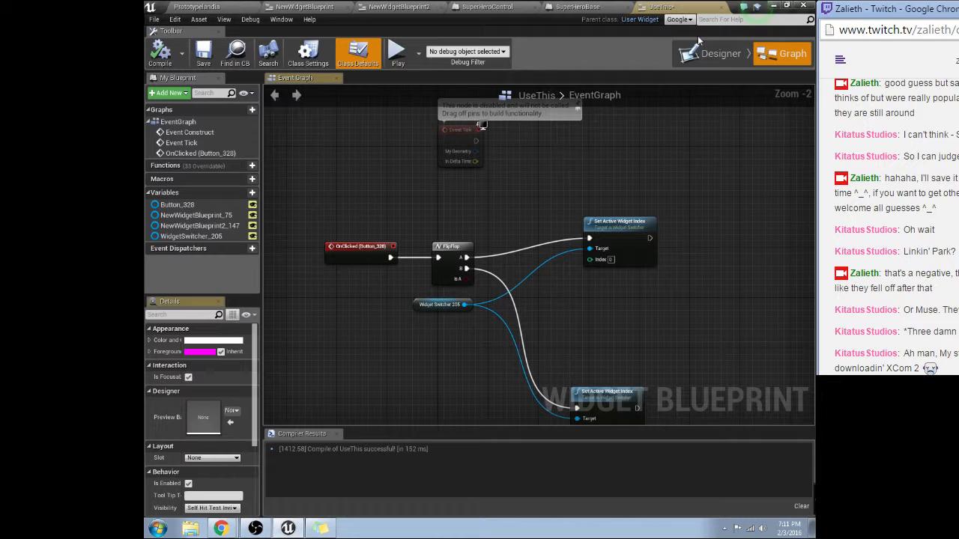
left_click(719, 54)
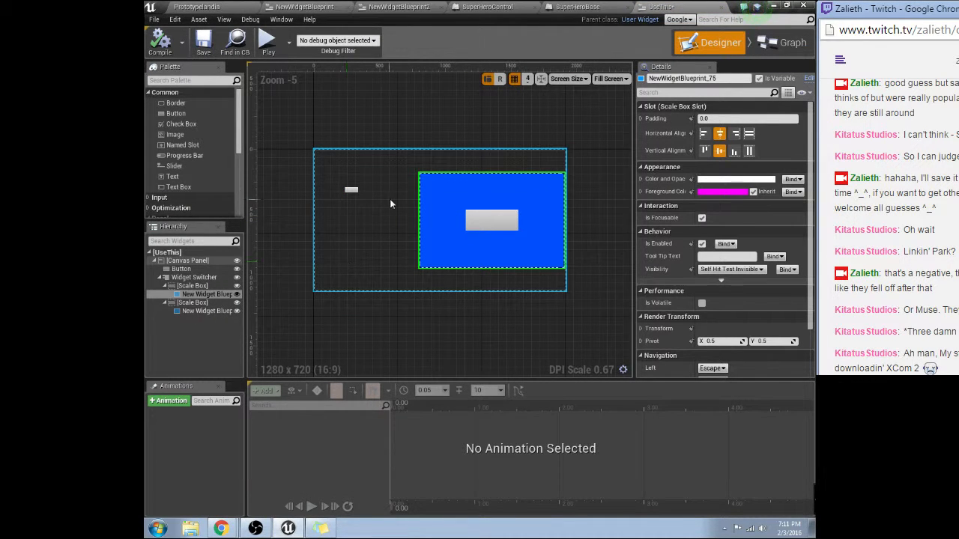
mouse_move(419, 193)
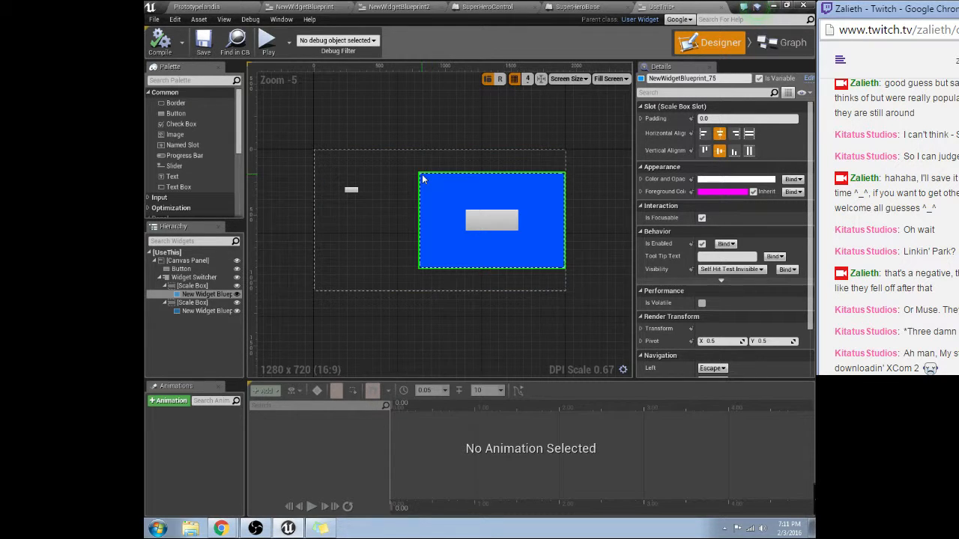
mouse_move(145, 294)
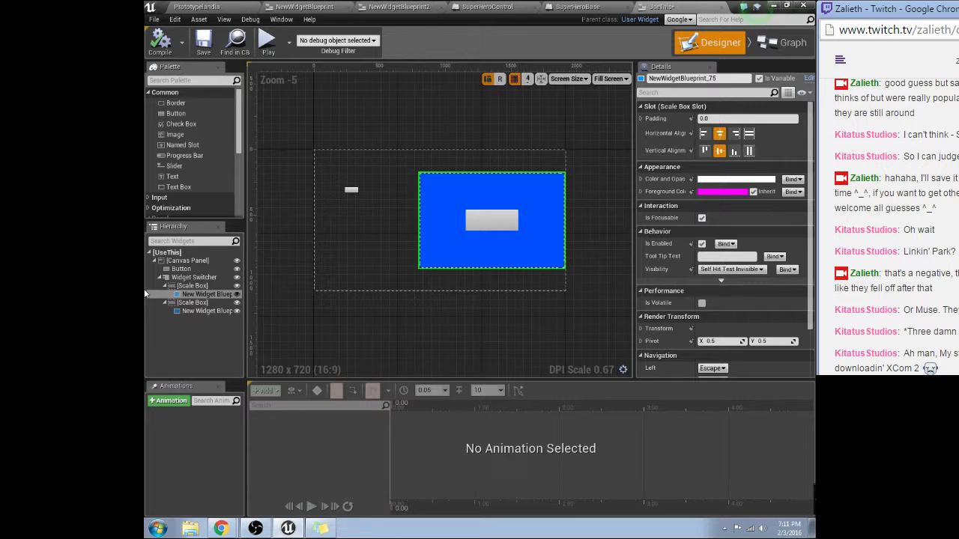
left_click(191, 277)
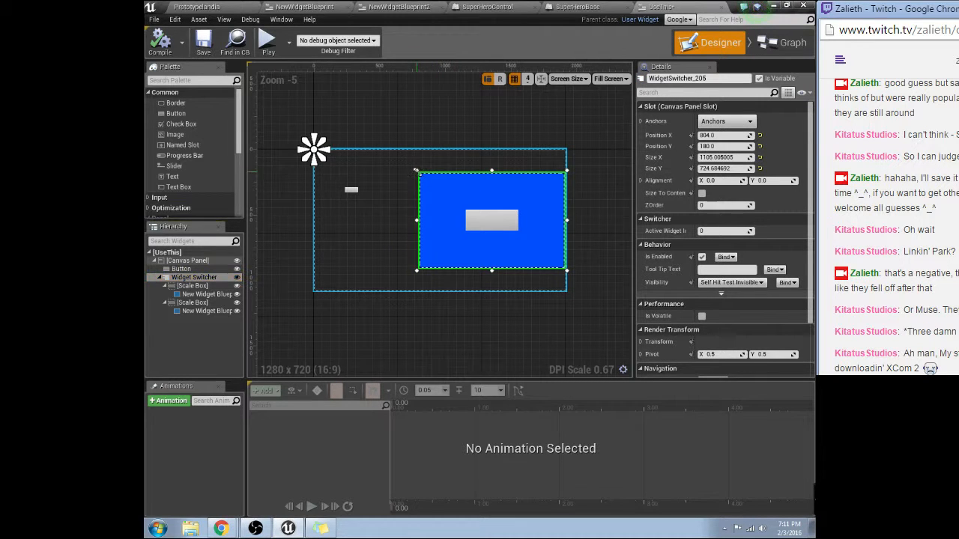
Resize the switcher to fill the canvas and stretch Button_328 into a tall left strip.
left_click_drag(416, 171, 386, 148)
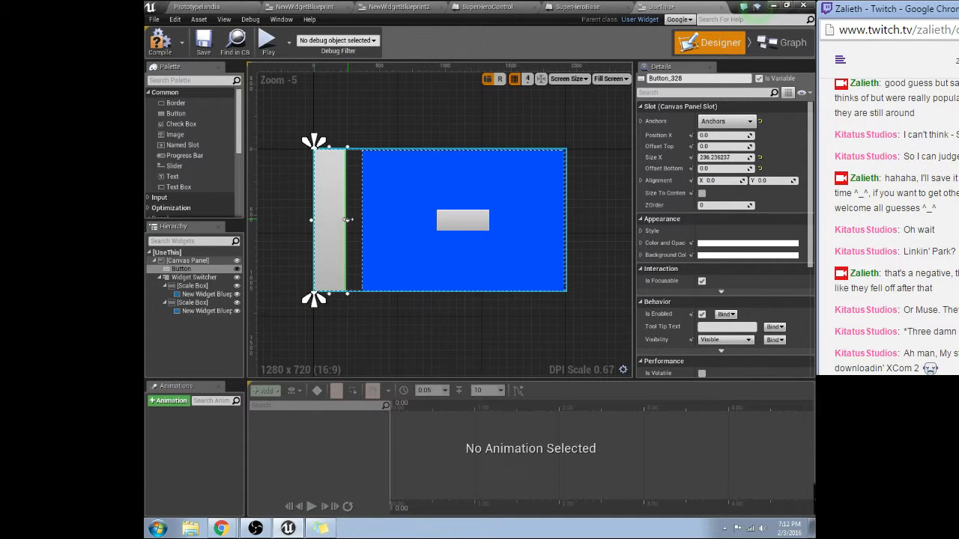
left_click_drag(348, 218, 364, 219)
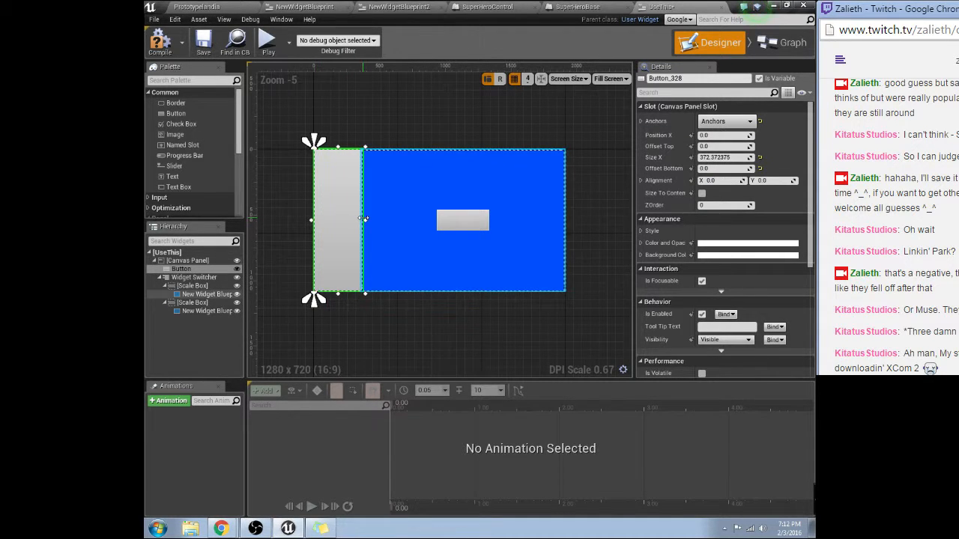
left_click_drag(366, 219, 359, 218)
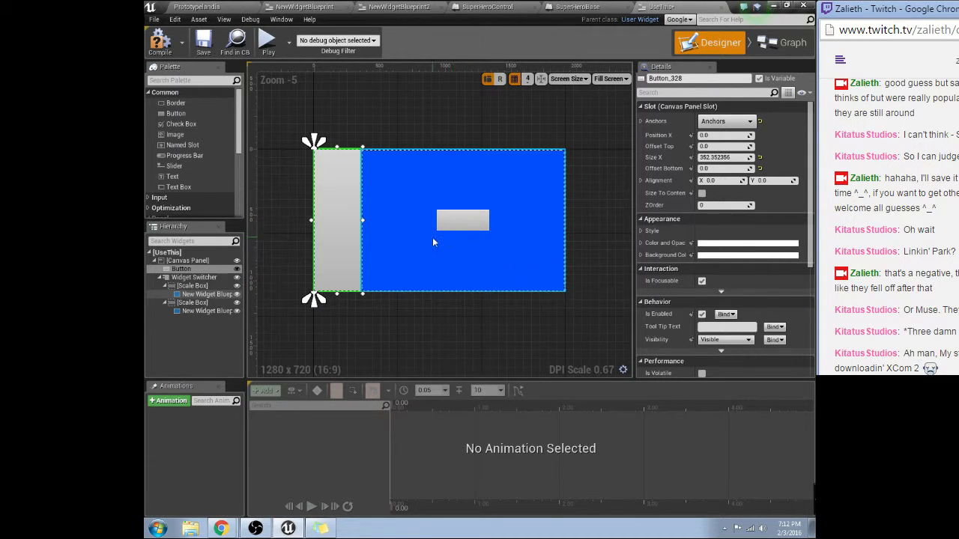
mouse_move(391, 219)
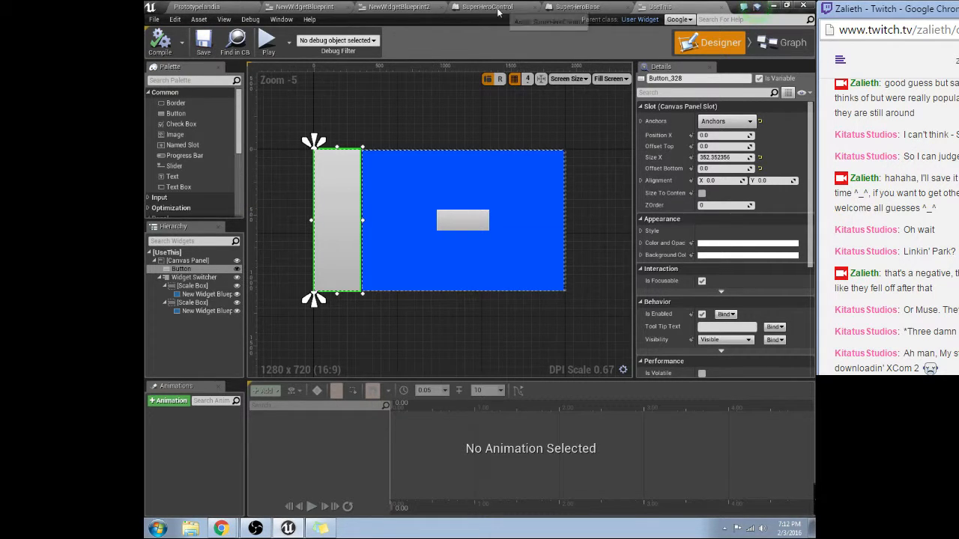
Switch to the SuperHeroBase character blueprint tab.
left_click(788, 530)
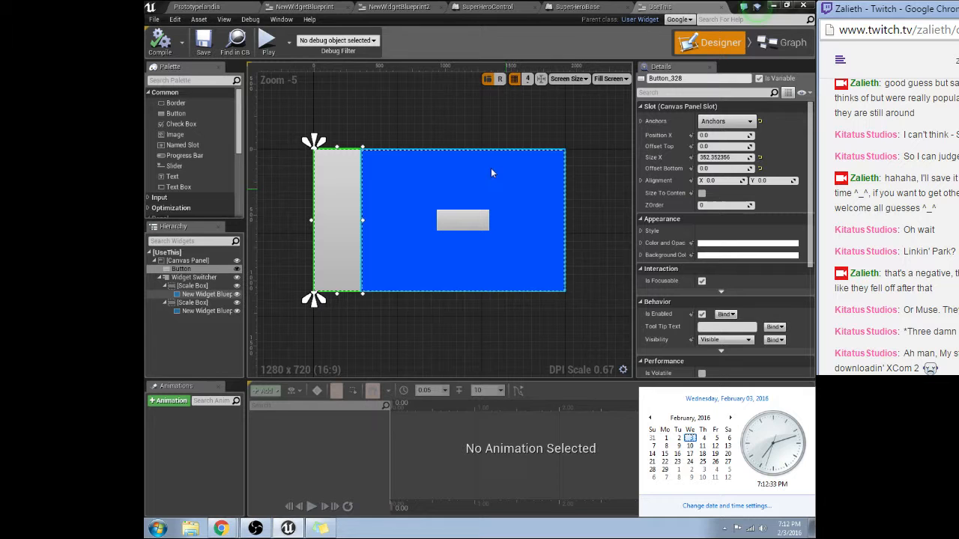
left_click(488, 6)
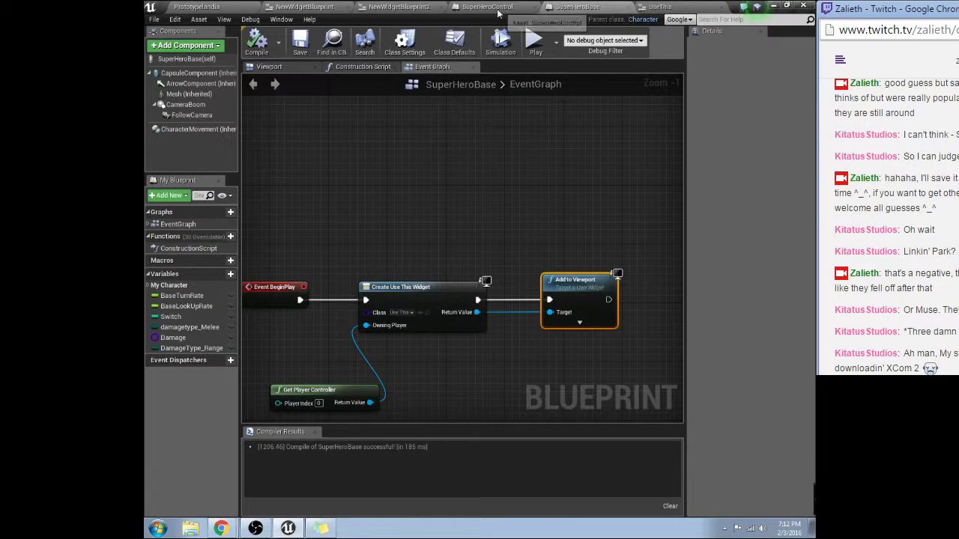
Visit the level editor, then SuperHeroBase's Construction Script and Viewport tabs.
left_click(398, 6)
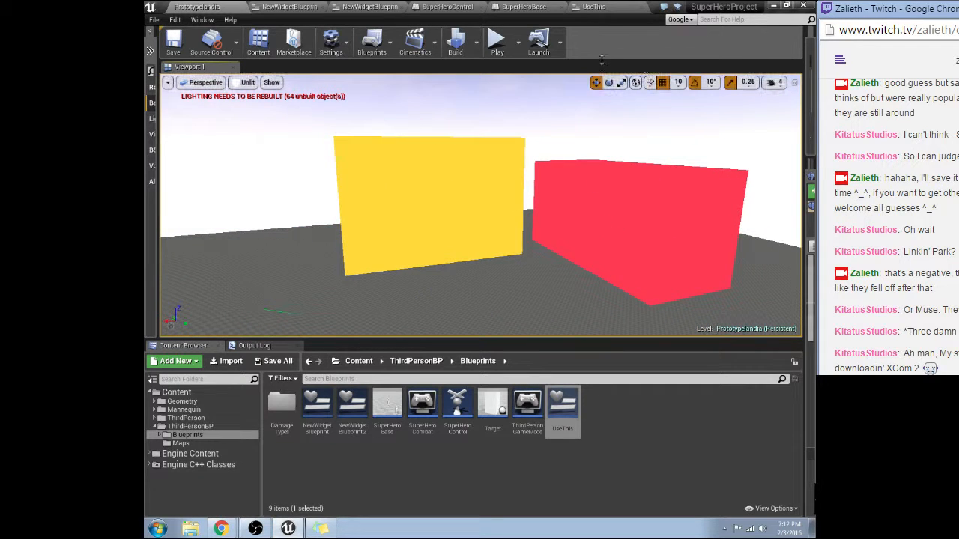
left_click(497, 42)
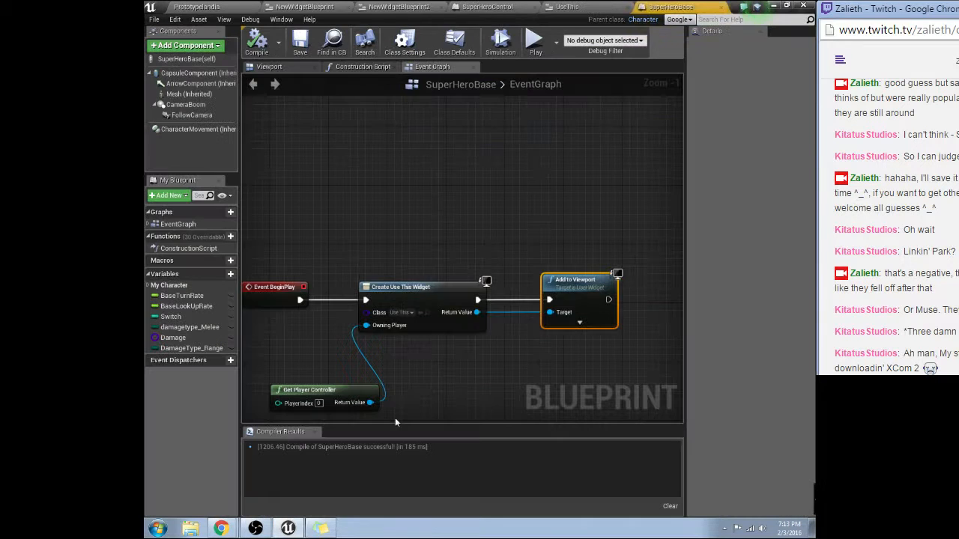
left_click(362, 66)
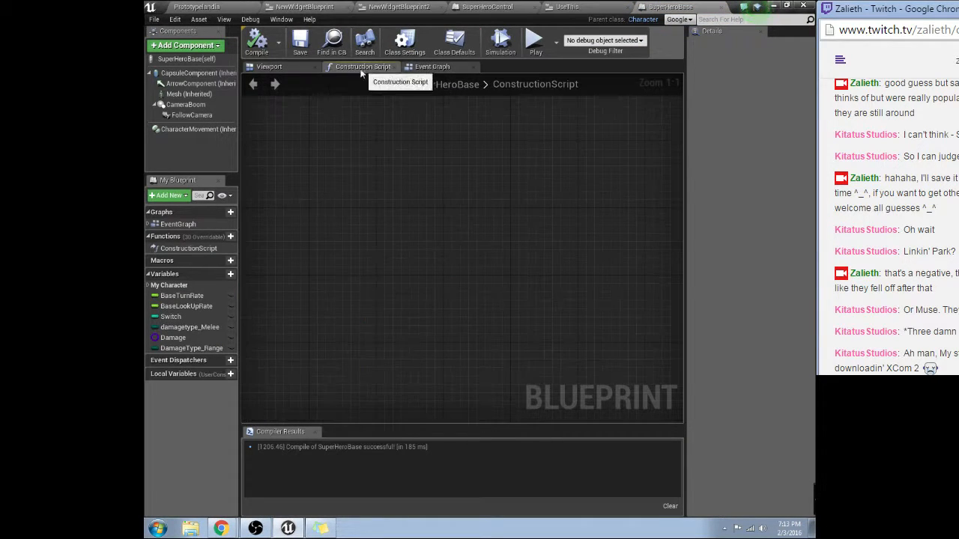
left_click(268, 66)
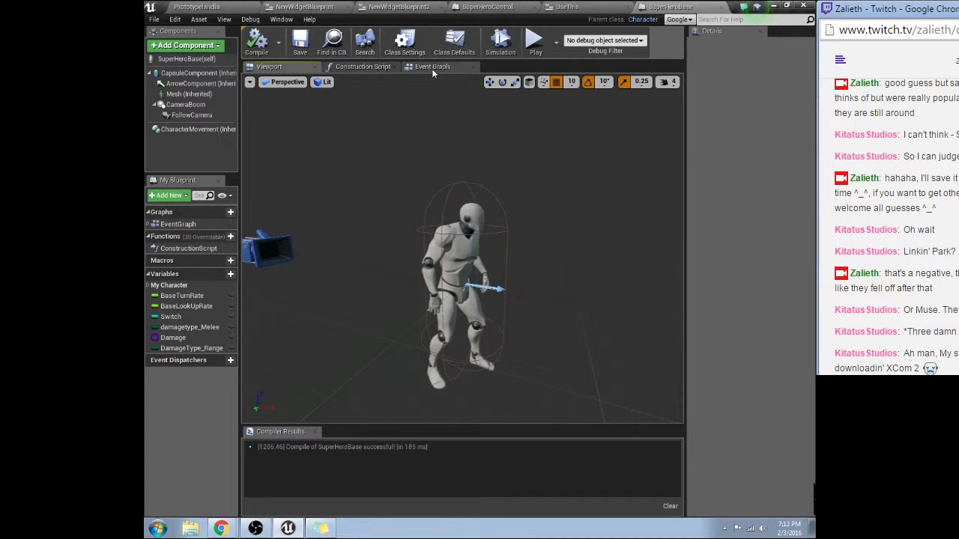
Return to the level editor tab and back to the SuperHeroBase event graph.
left_click(431, 65)
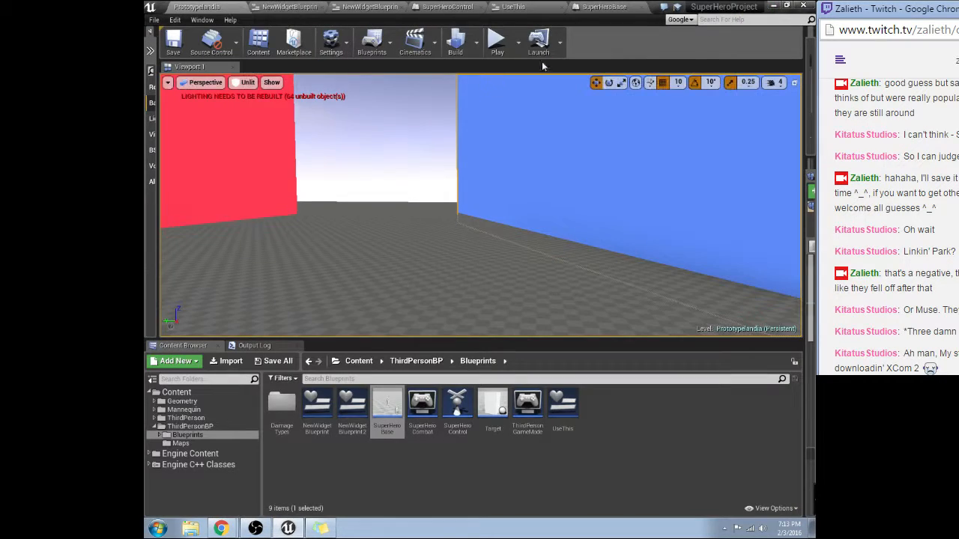
left_click(498, 42)
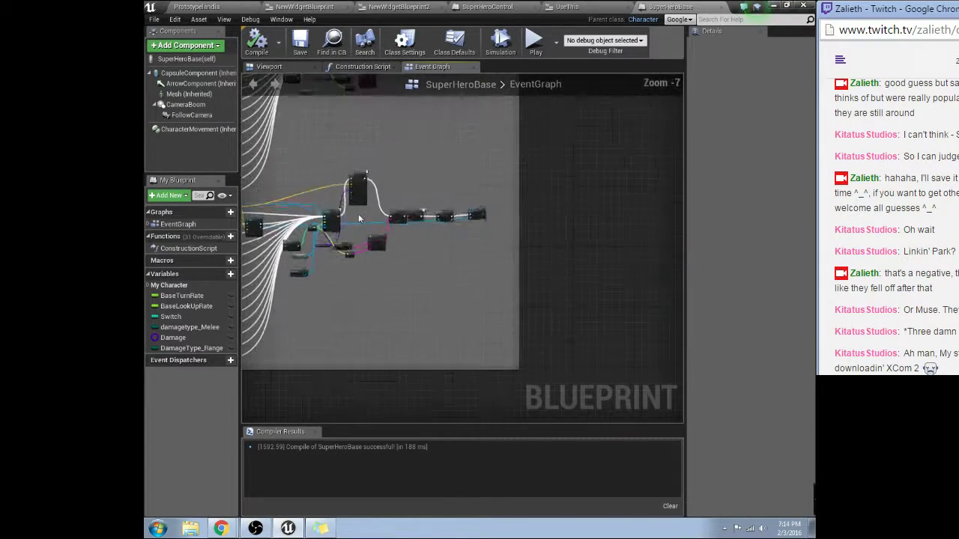
Zoom into the SuperHeroBase event graph around the Apply Damage nodes.
scroll("up", 3)
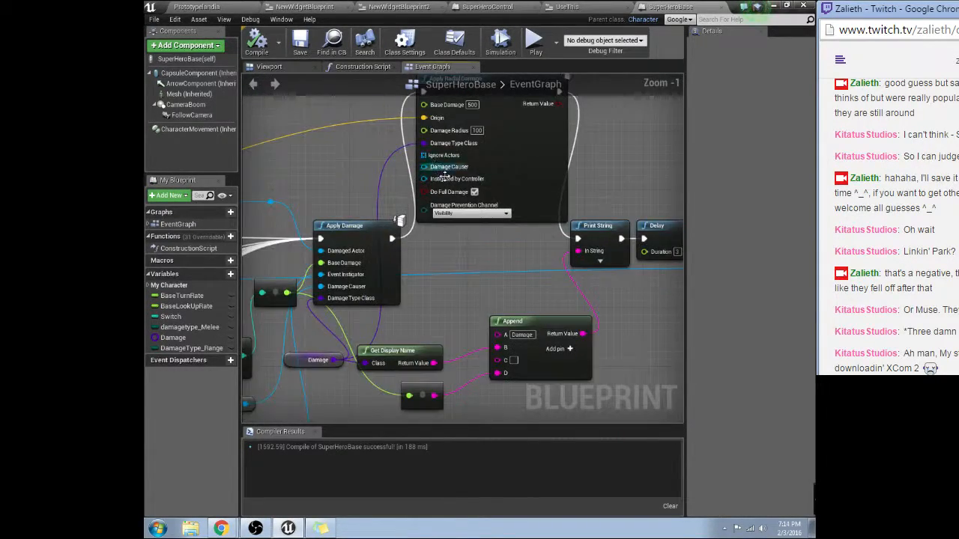